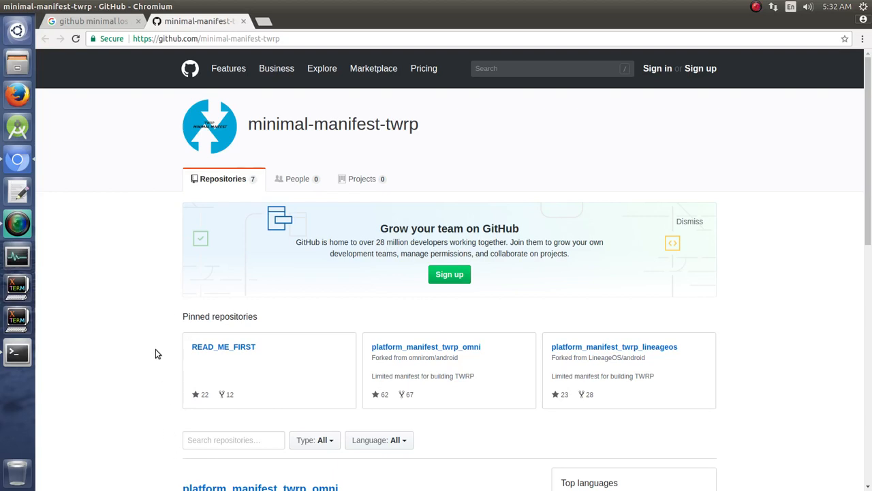
mouse_move(147, 288)
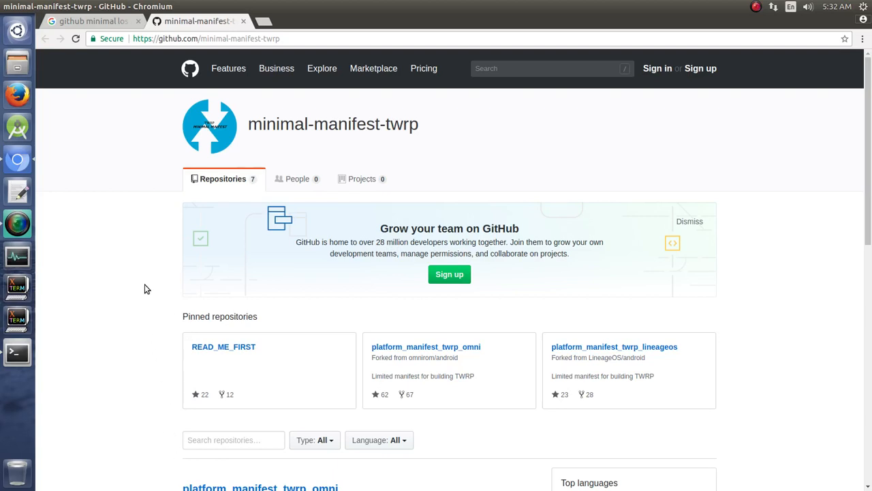
mouse_move(426, 347)
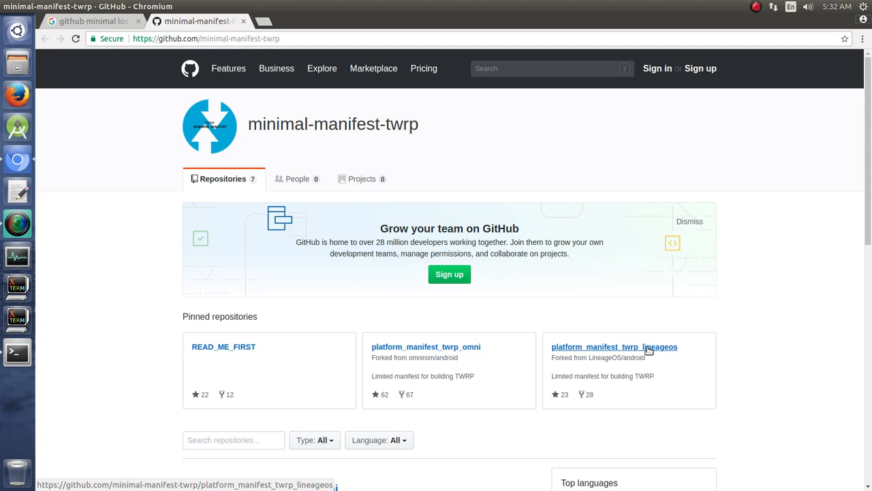
mouse_move(648, 350)
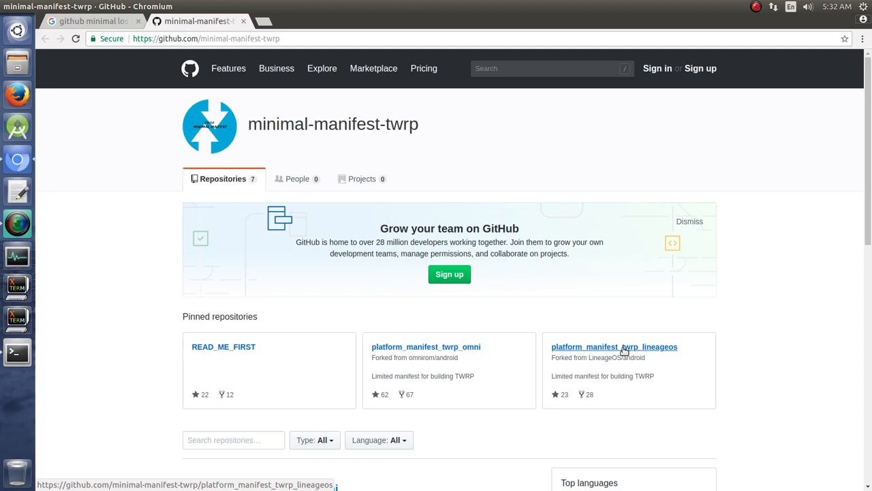
Open the platform_manifest_twrp_lineageos repository on GitHub.
left_click(89, 21)
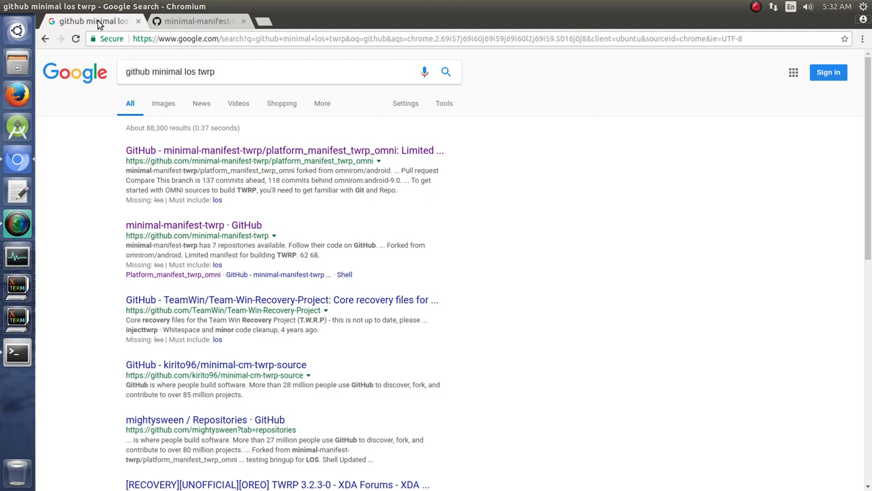
mouse_move(468, 192)
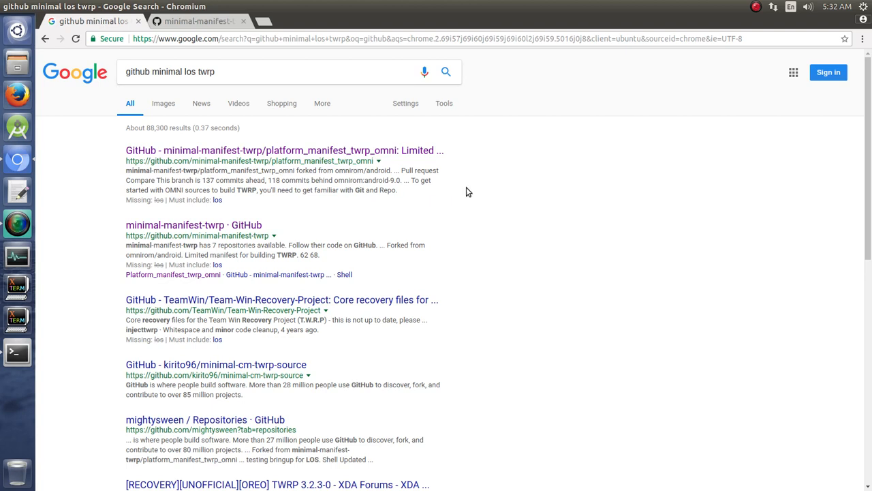
mouse_move(336, 191)
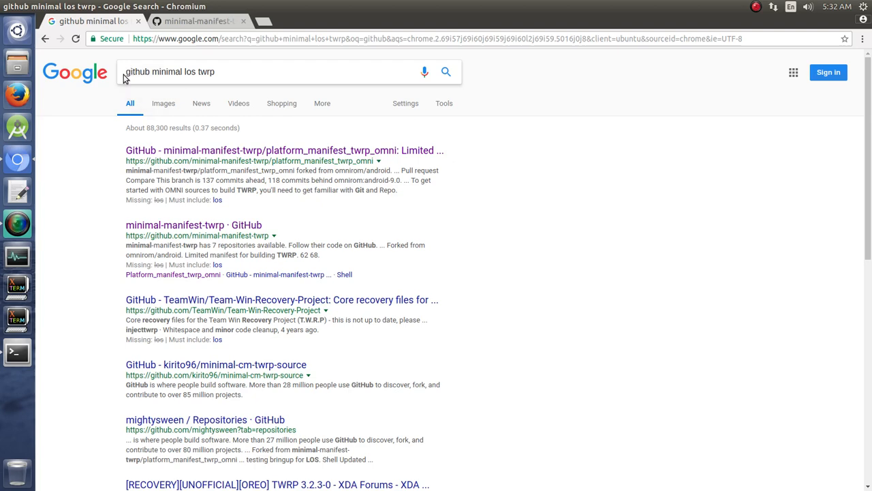
mouse_move(193, 224)
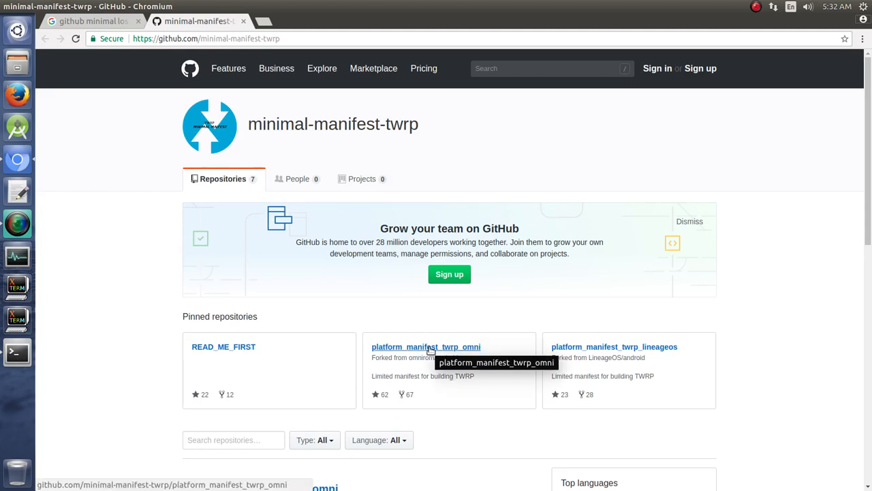
mouse_move(613, 346)
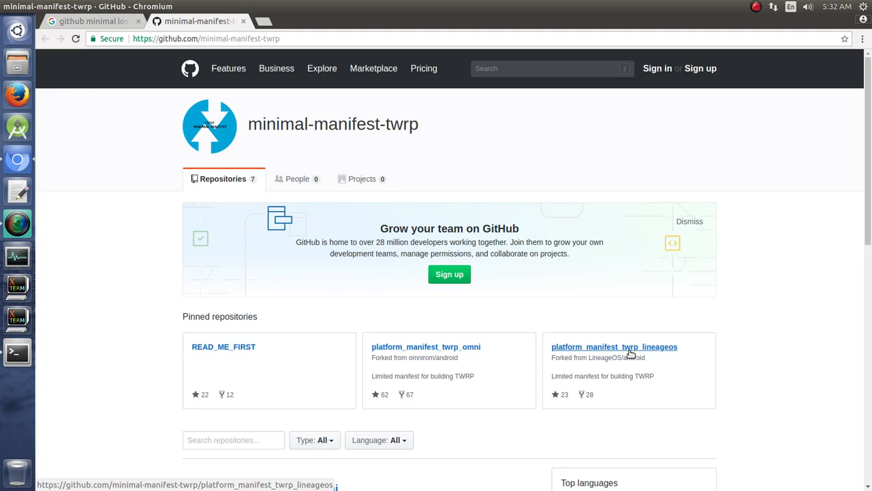
mouse_move(603, 329)
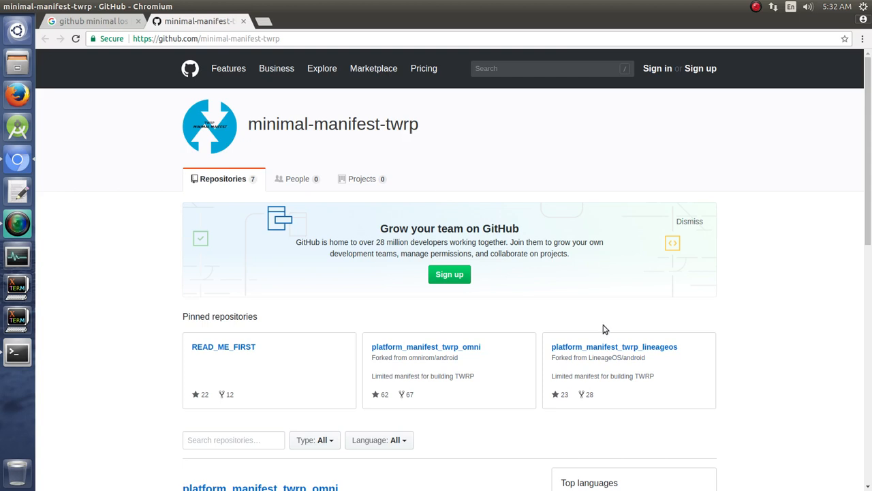
mouse_move(648, 349)
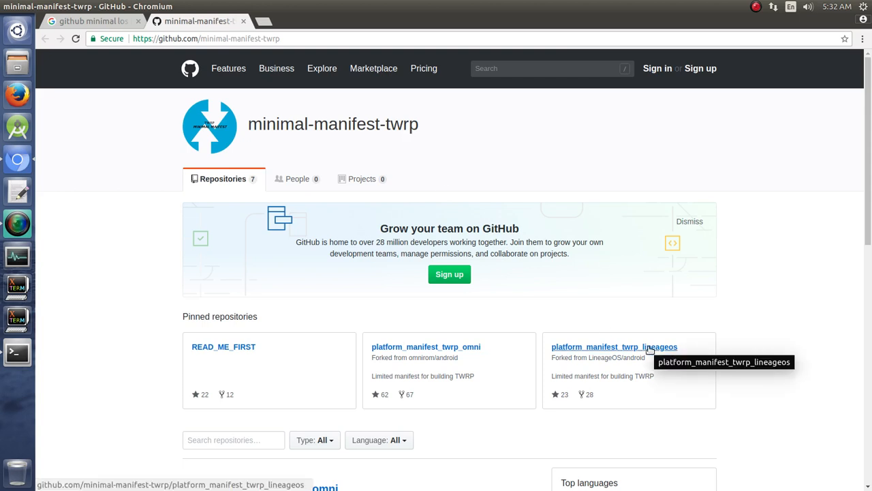
mouse_move(17, 352)
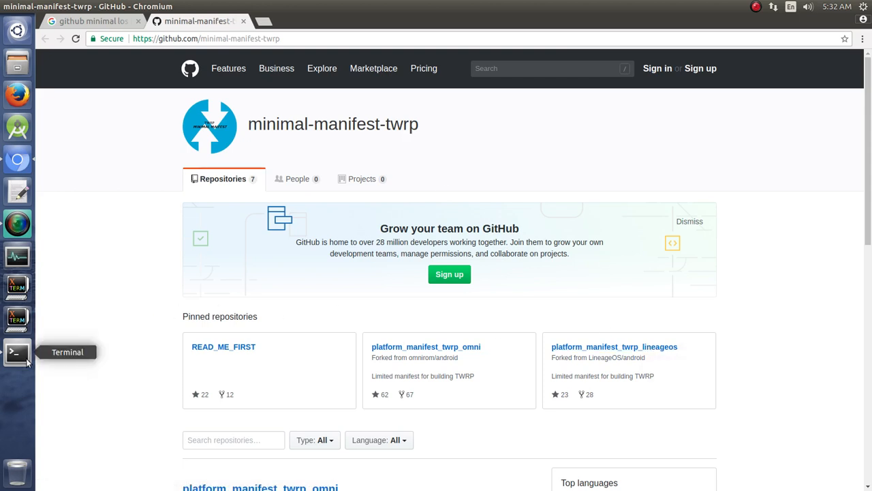
left_click(16, 352)
type("df -h")
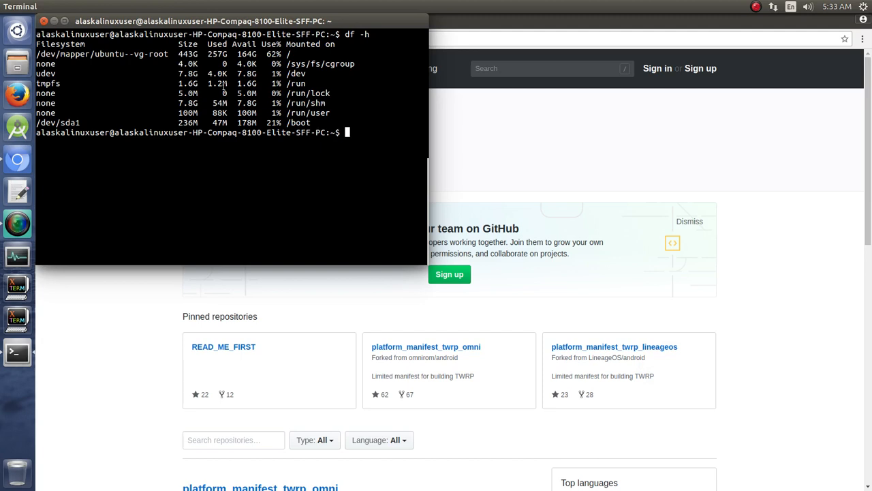
mouse_move(614, 346)
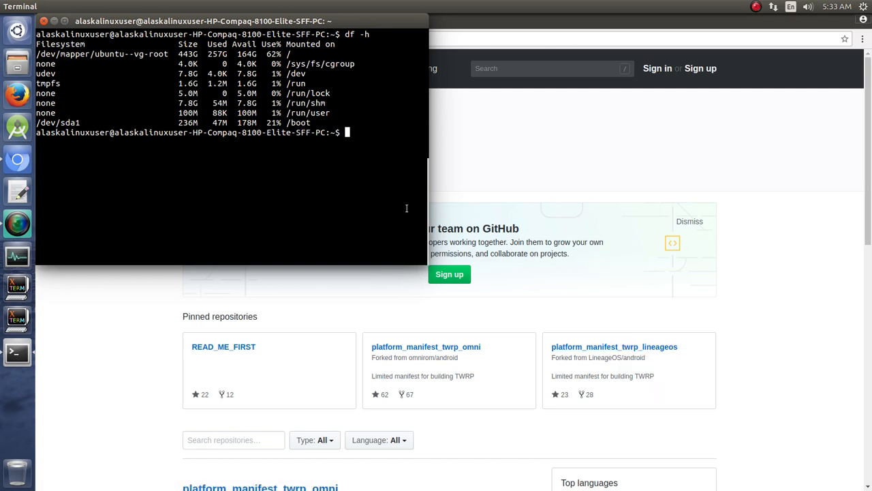
mouse_move(614, 346)
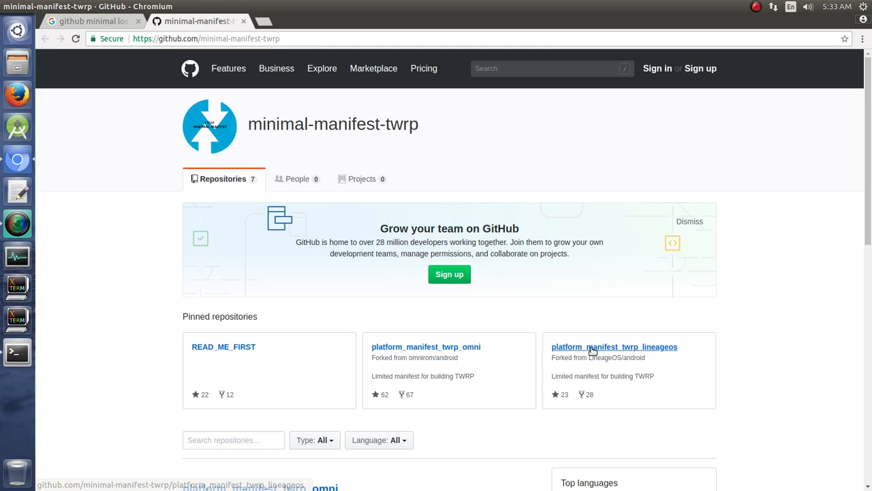
left_click(614, 347)
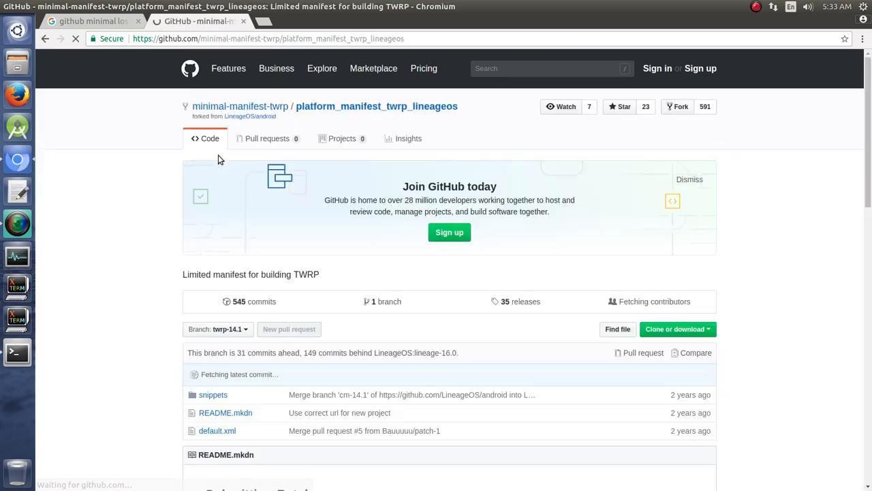
scroll("down", 3)
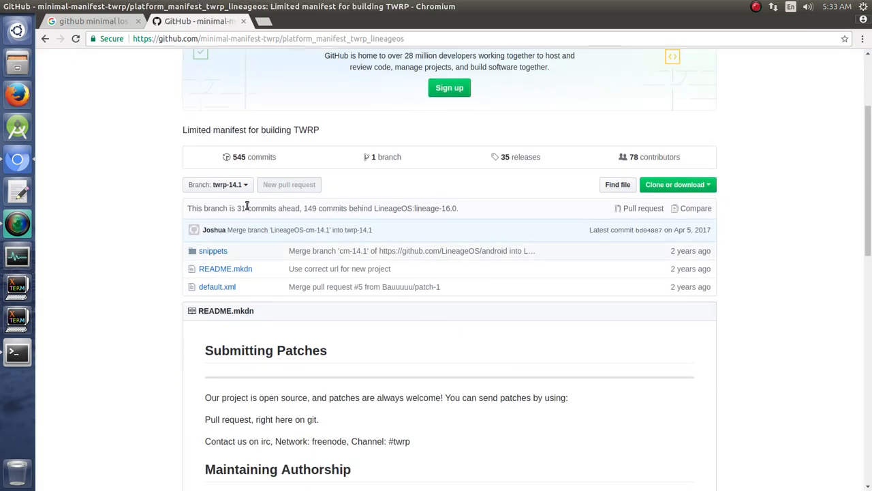
left_click(218, 185)
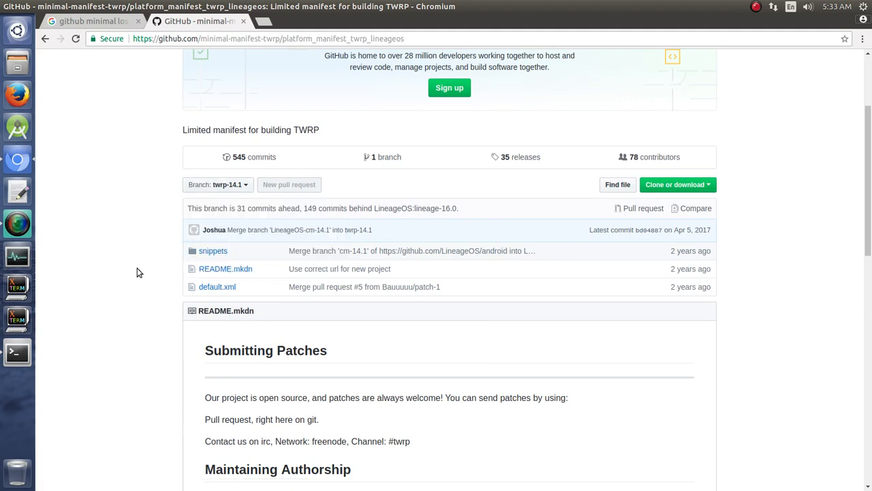
Scroll the README down to the Getting Started repo init and sync commands.
scroll("down", 3)
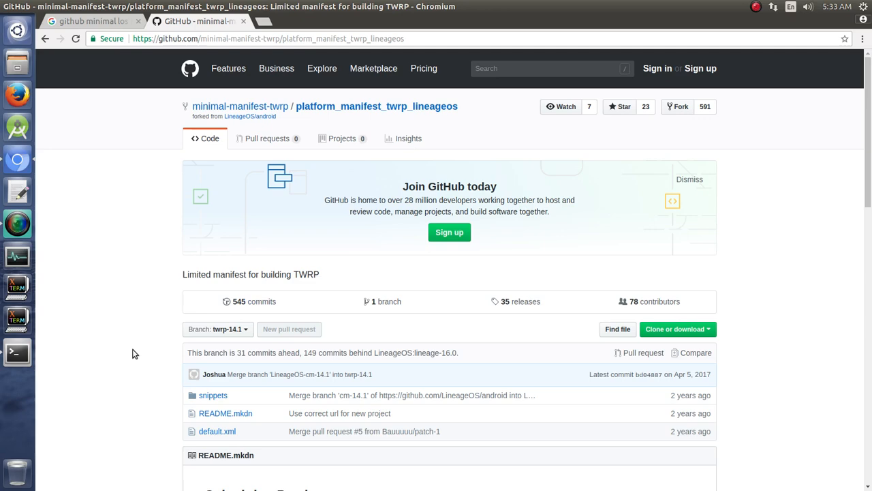
scroll("down", 3)
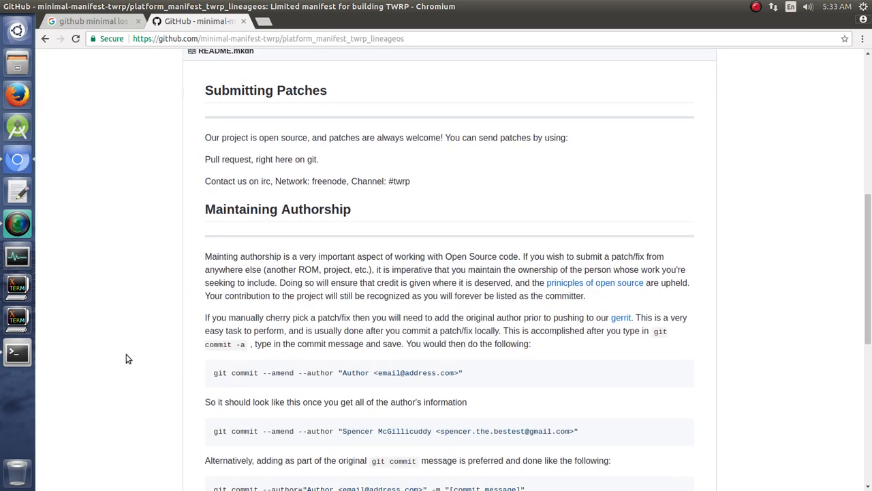
scroll("down", 3)
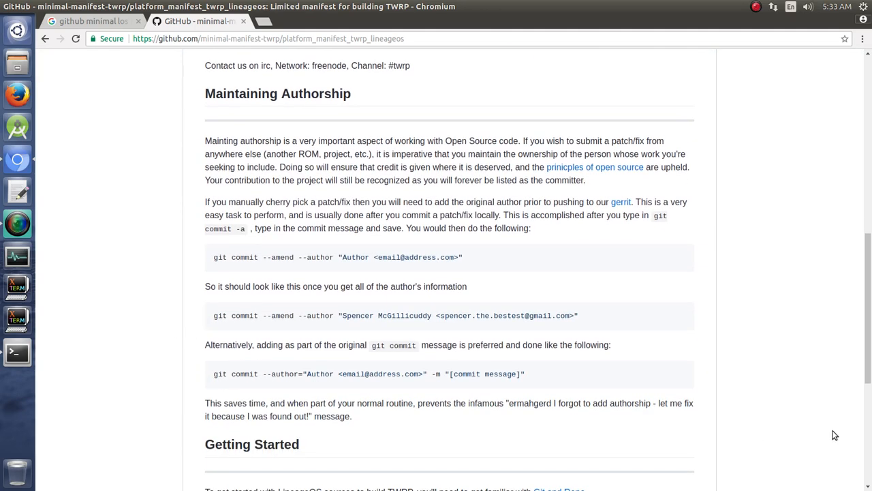
scroll("up", 3)
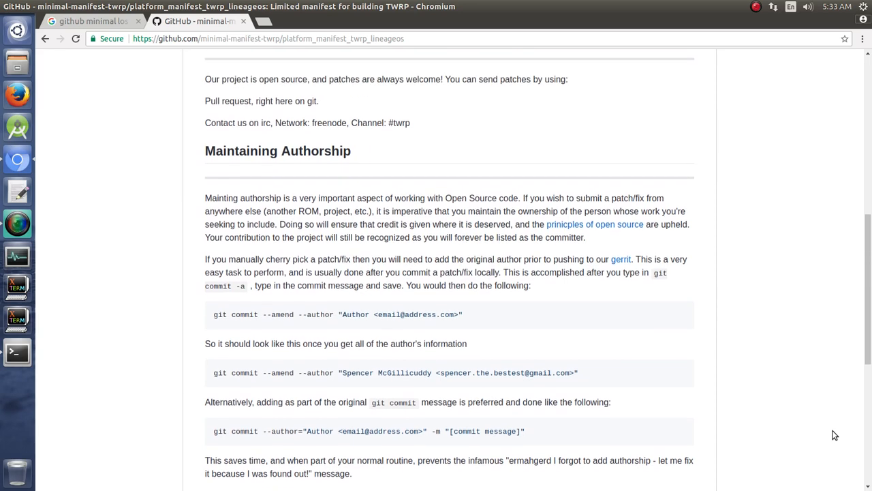
scroll("down", 3)
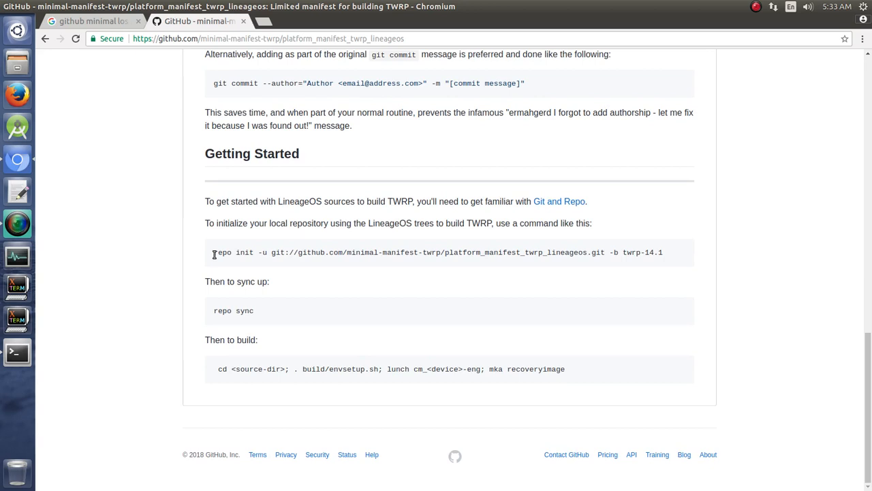
mouse_move(659, 252)
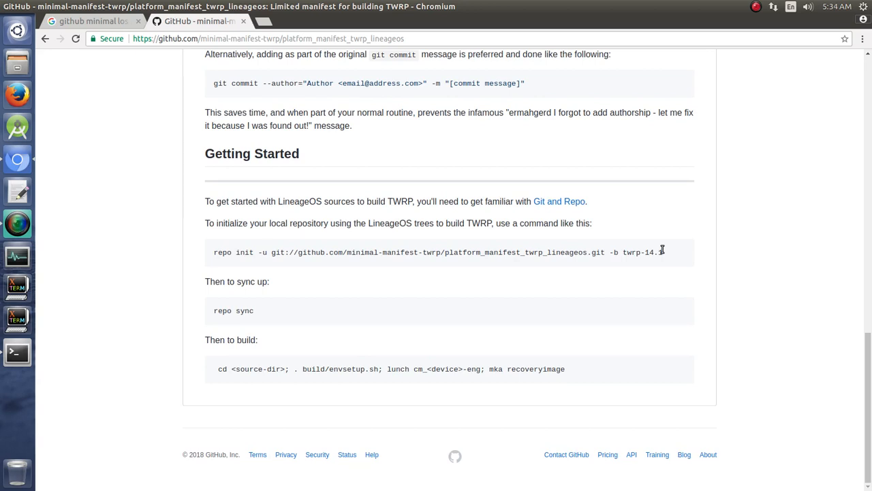
mouse_move(490, 4)
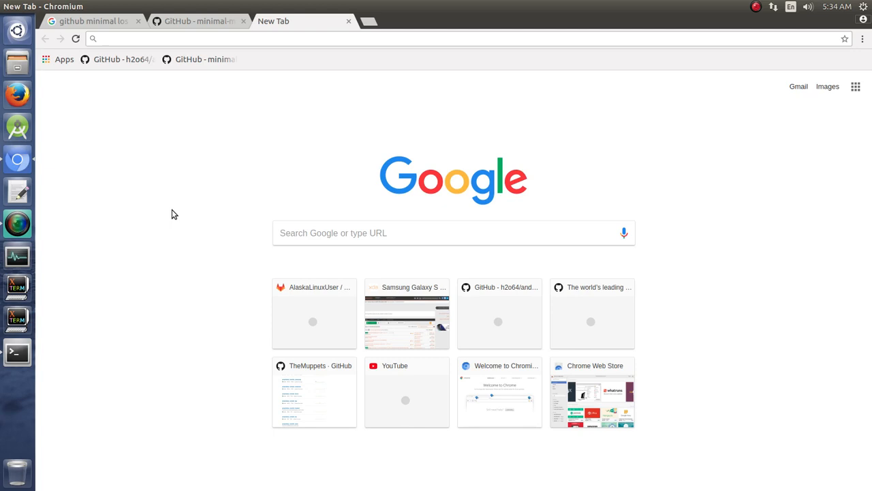
Search Google for 'aosp establish build environment' and open the AOSP result.
type("aosp establish build")
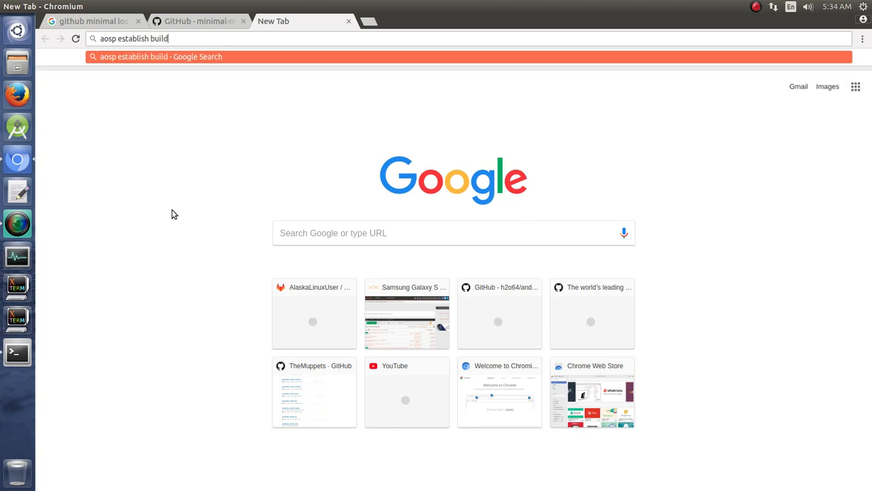
type("environme")
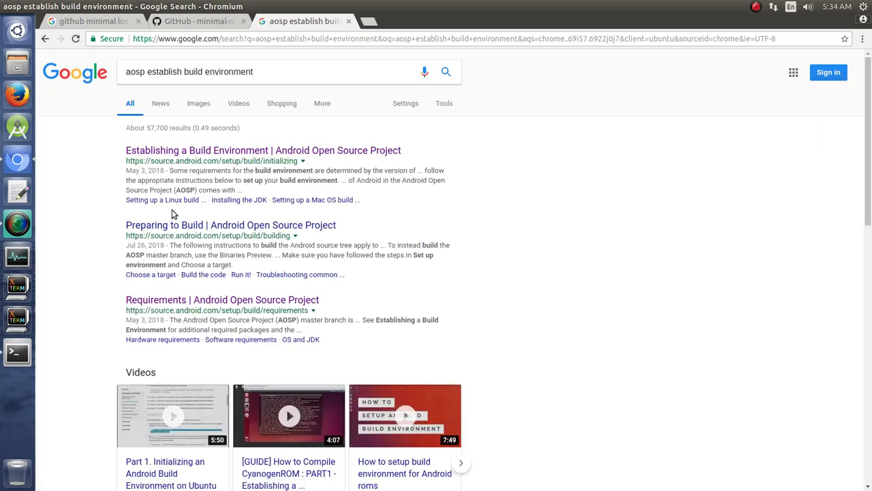
left_click(263, 150)
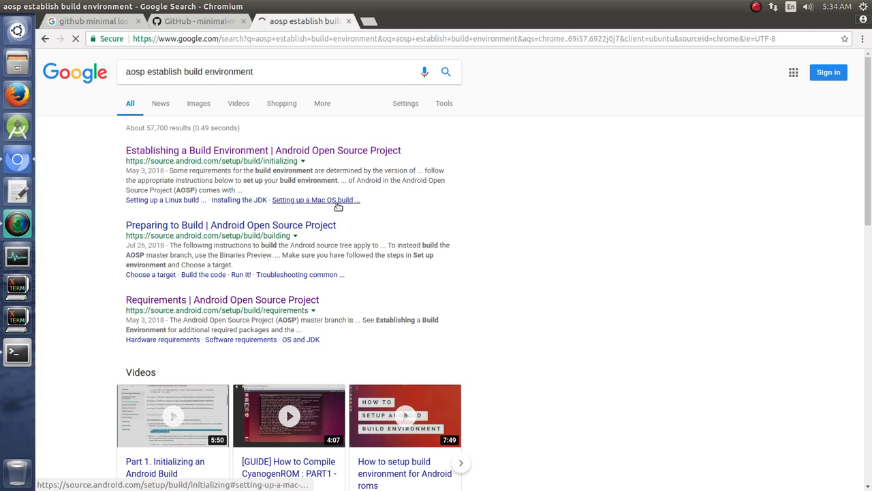
left_click(263, 150)
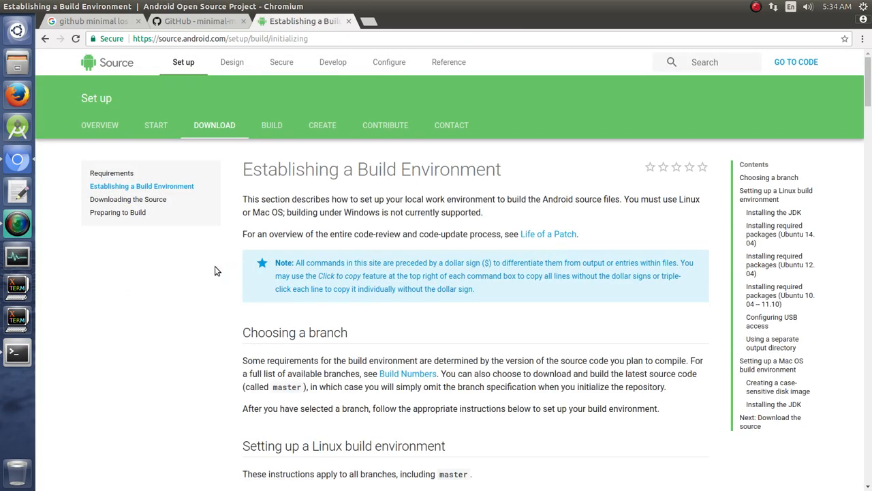
Open the Requirements page and highlight the 100GB–150GB disk space requirement.
left_click(111, 172)
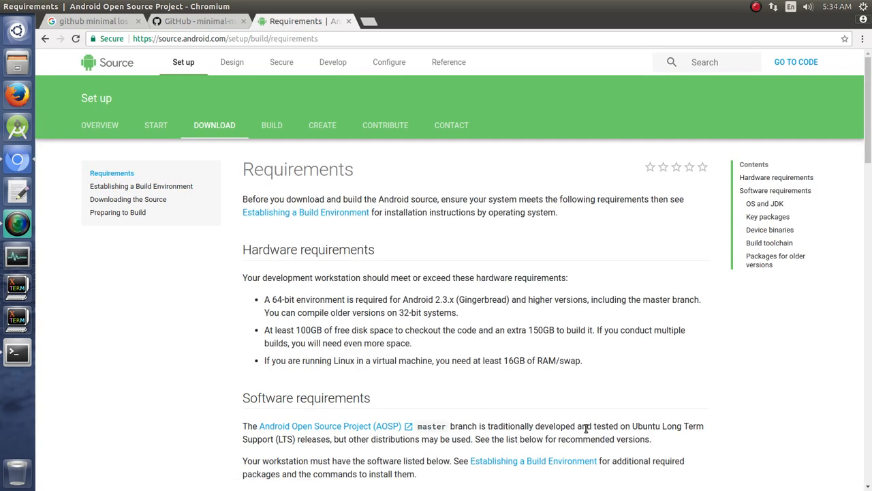
mouse_move(333, 380)
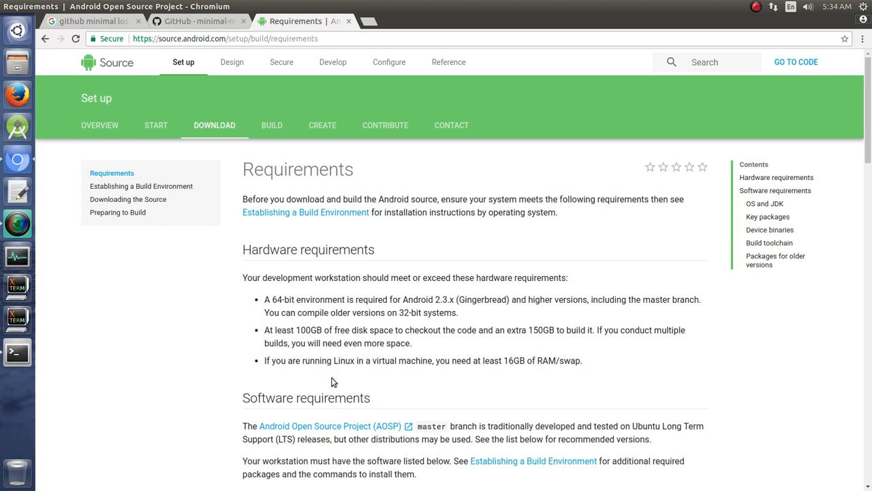
double_click(277, 299)
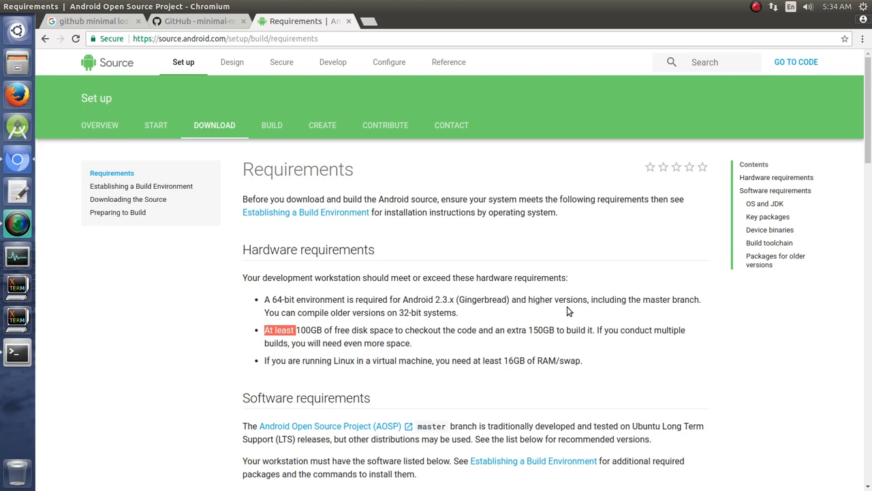
left_click_drag(295, 329, 554, 330)
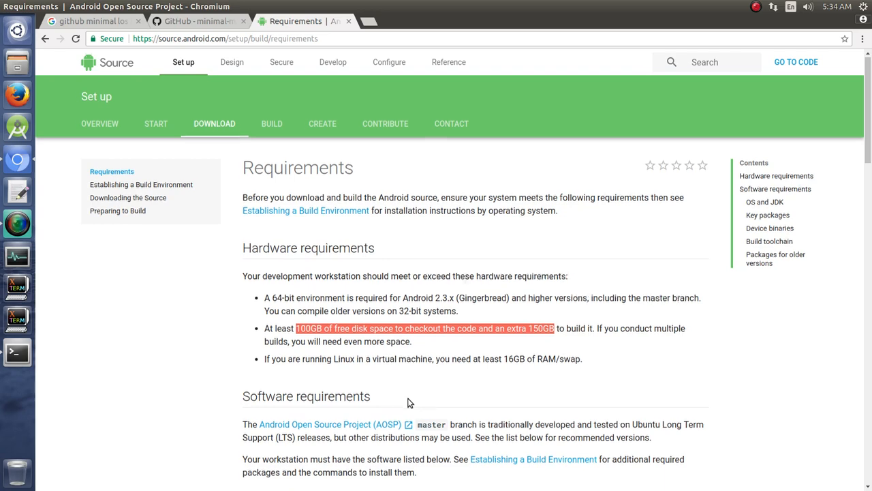
scroll("down", 3)
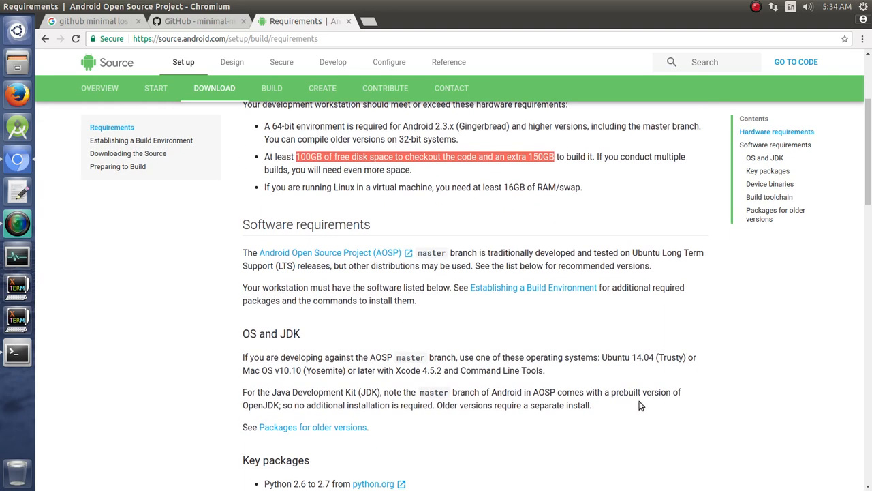
scroll("down", 3)
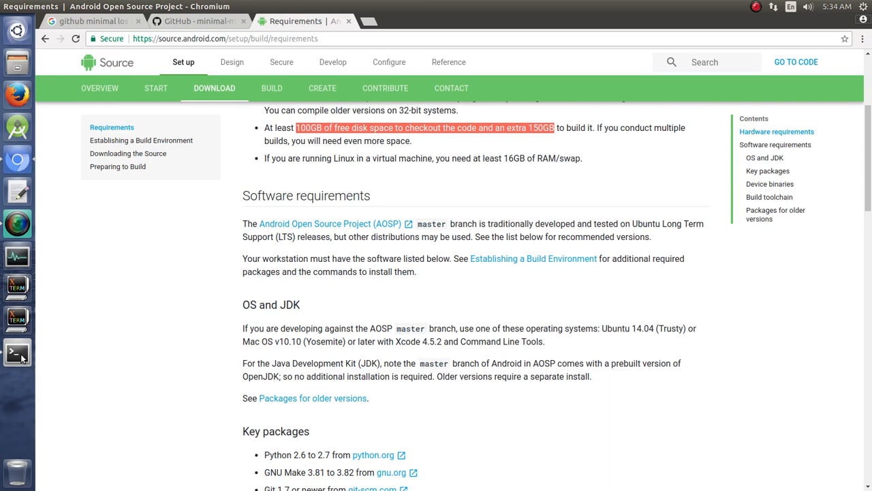
Review software requirements, highlighting Ubuntu 14.04, then return to Establishing a Build Environment.
left_click(16, 352)
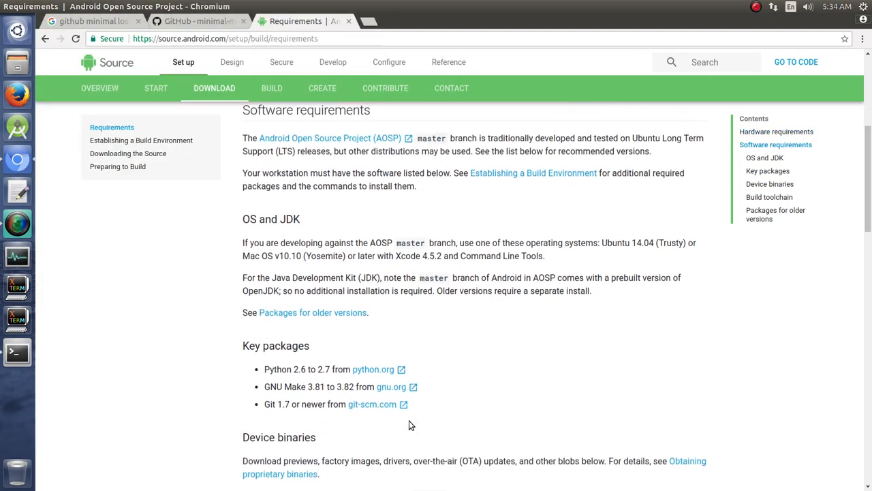
scroll("down", 3)
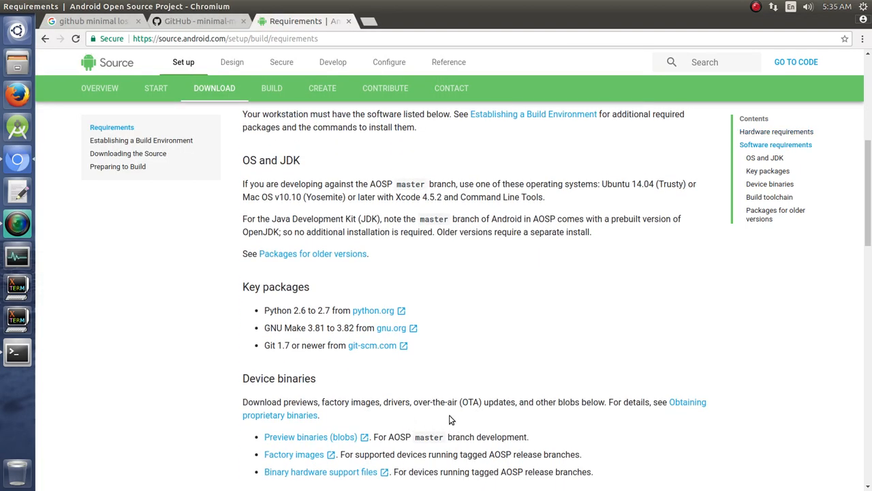
scroll("down", 3)
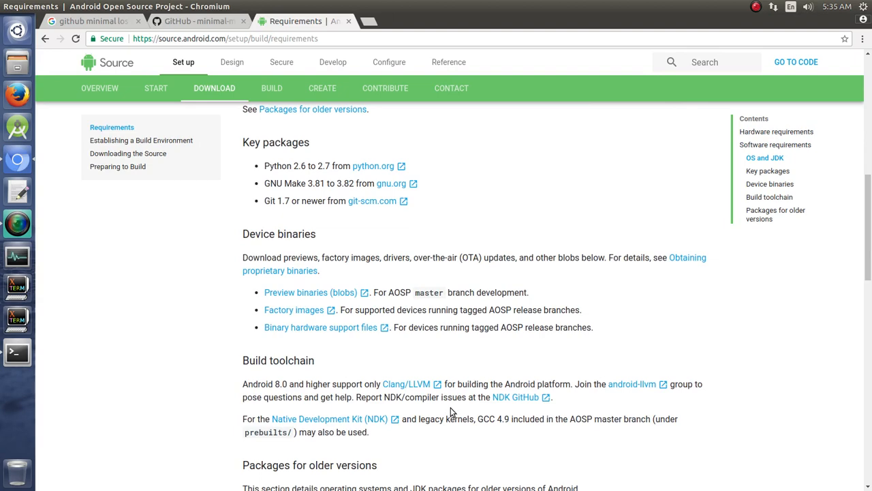
scroll("down", 3)
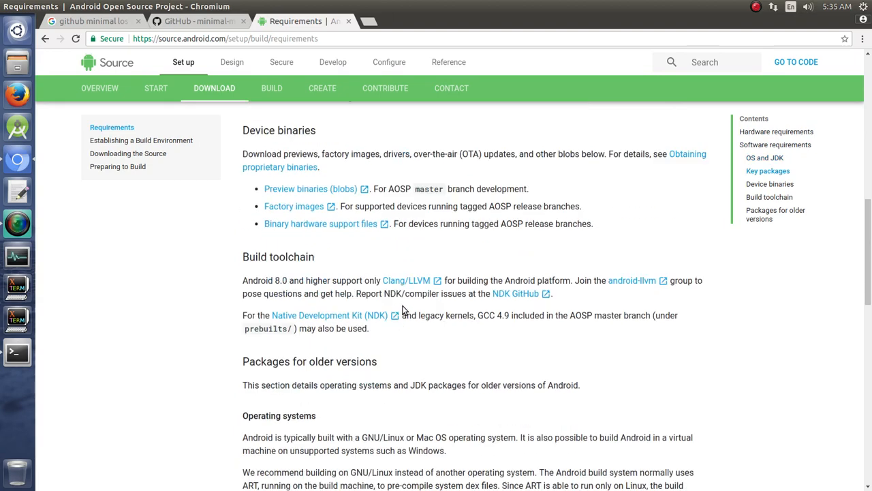
scroll("down", 3)
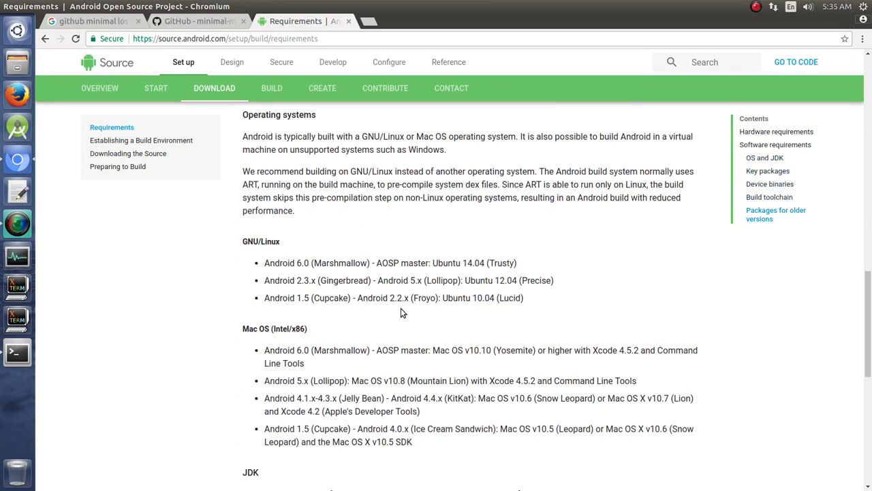
mouse_move(521, 262)
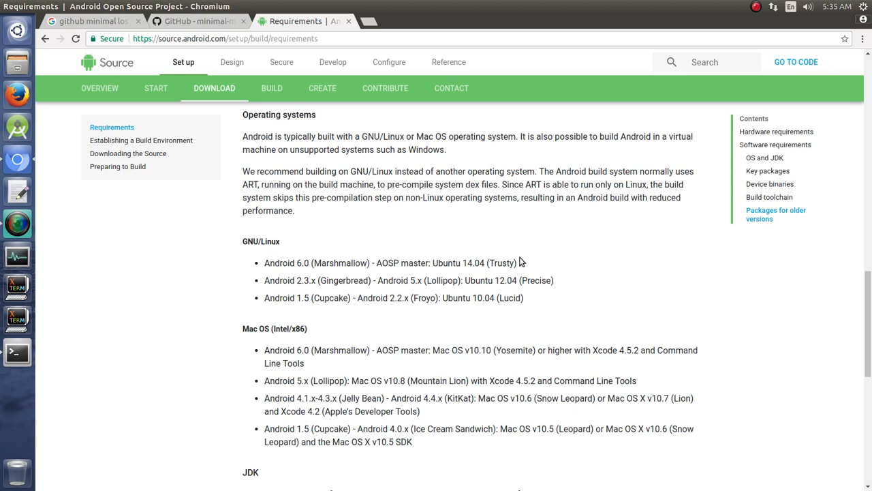
mouse_move(432, 262)
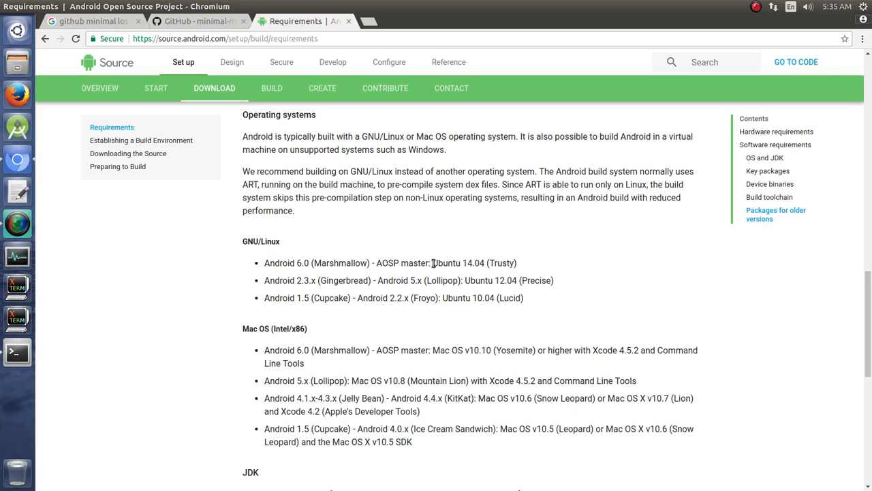
double_click(473, 263)
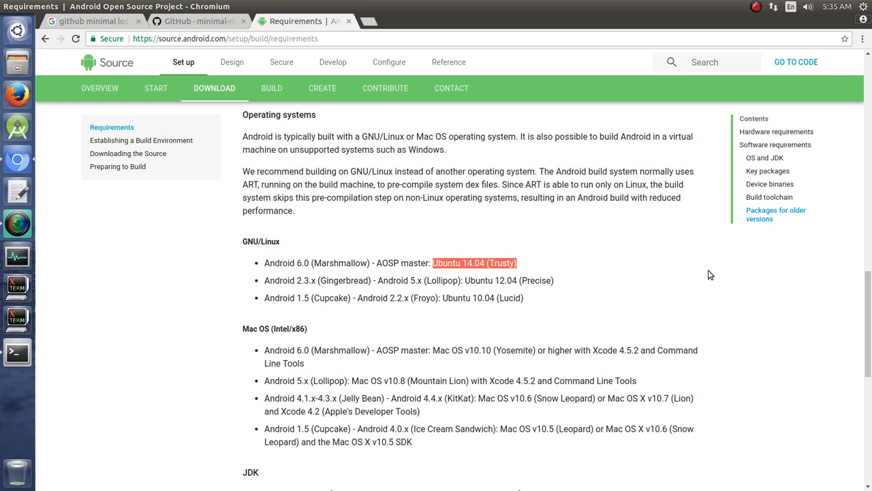
mouse_move(545, 267)
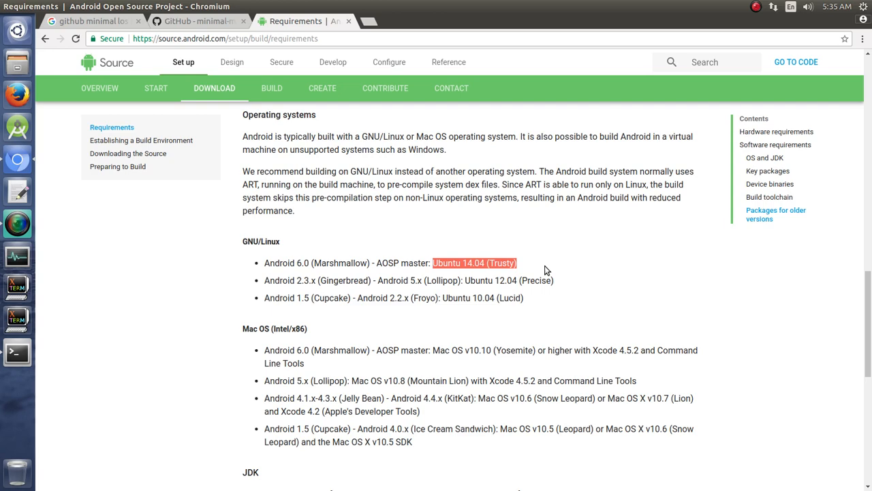
scroll("down", 3)
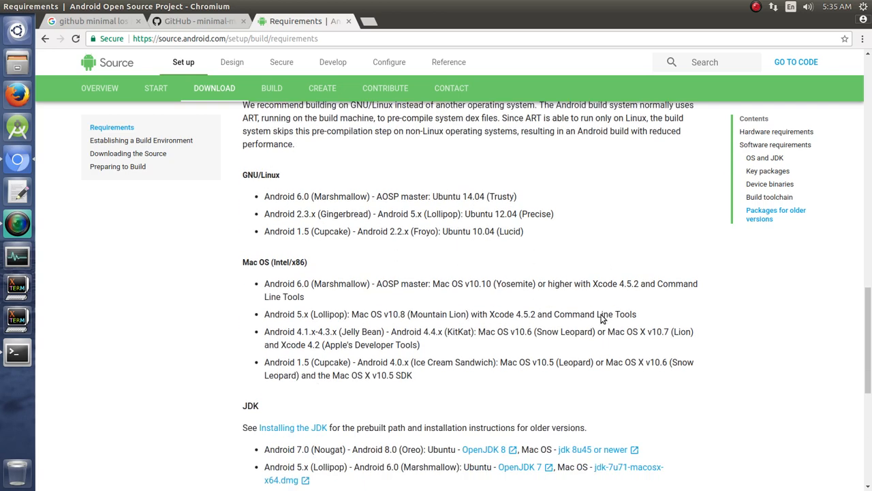
scroll("down", 3)
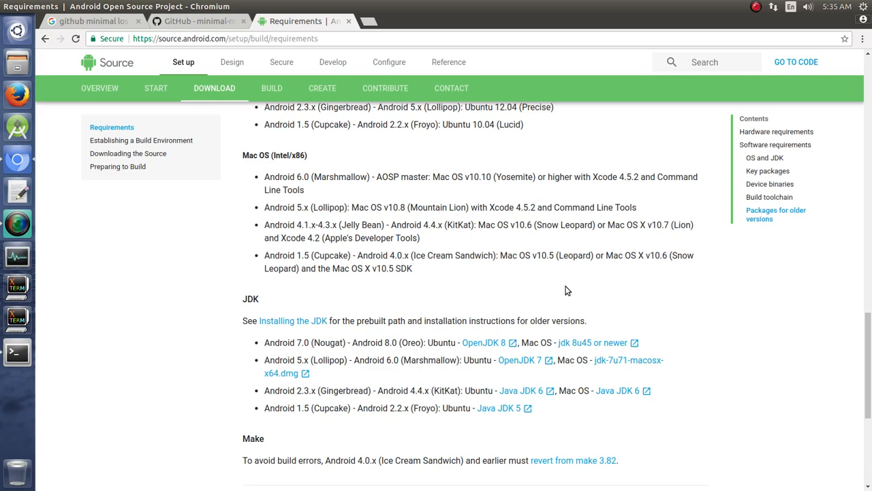
scroll("down", 3)
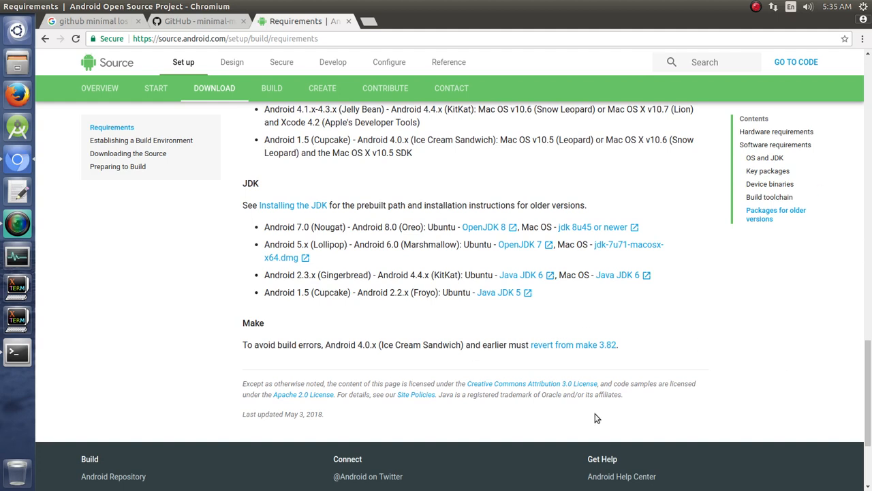
mouse_move(603, 151)
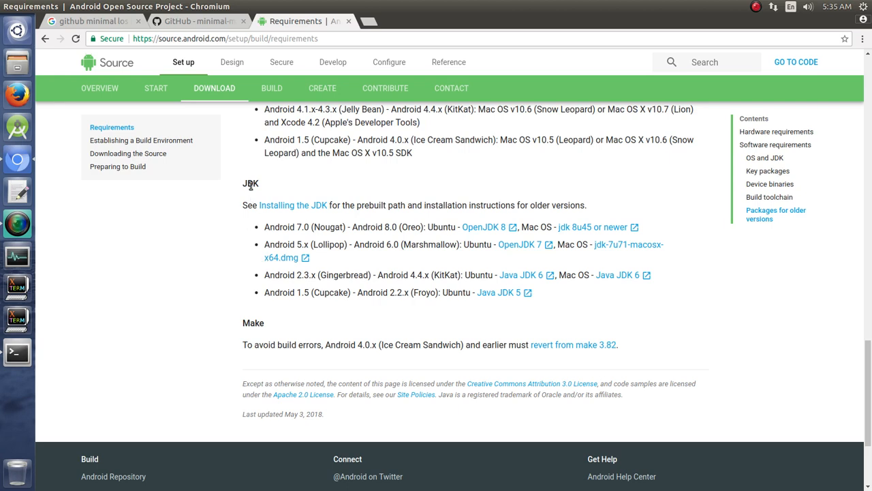
mouse_move(266, 237)
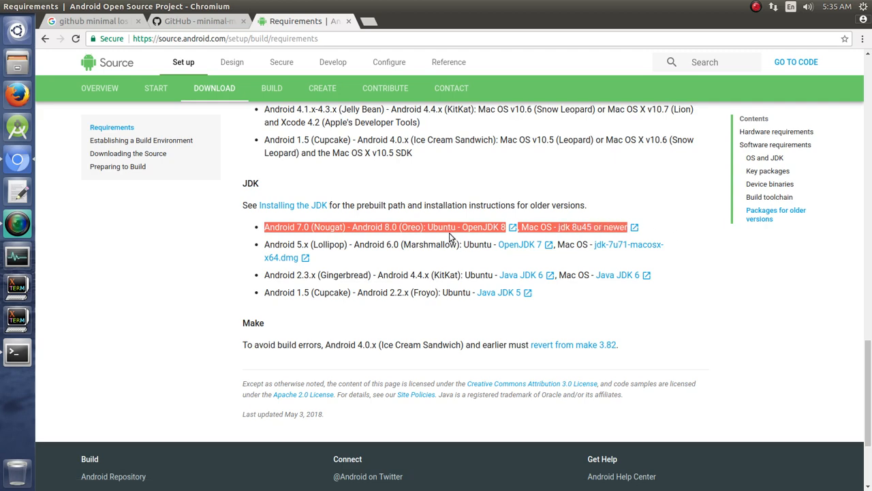
left_click(202, 394)
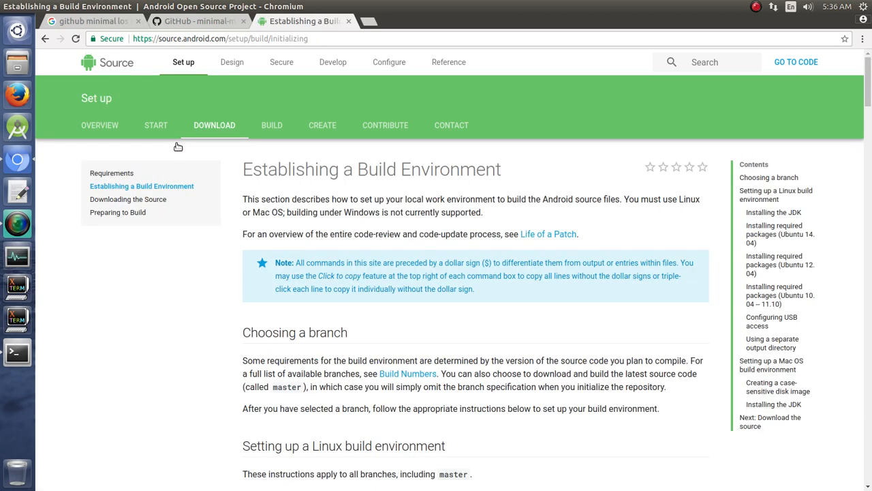
mouse_move(306, 125)
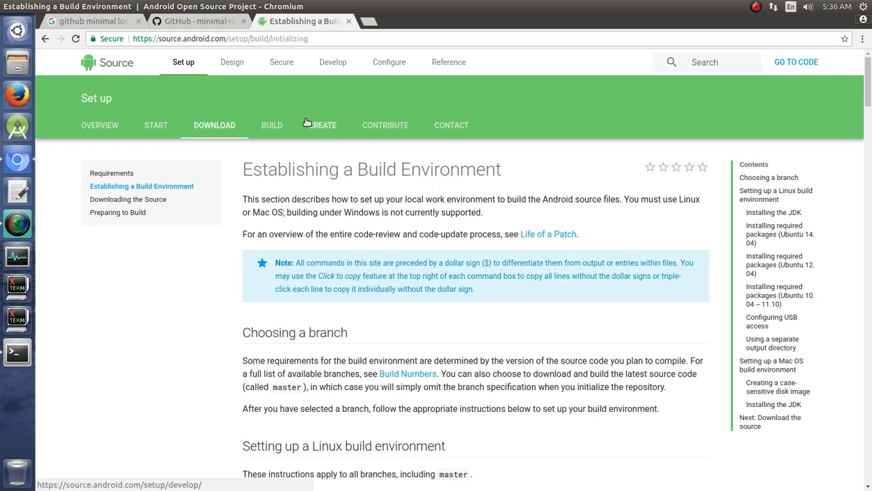
scroll("down", 3)
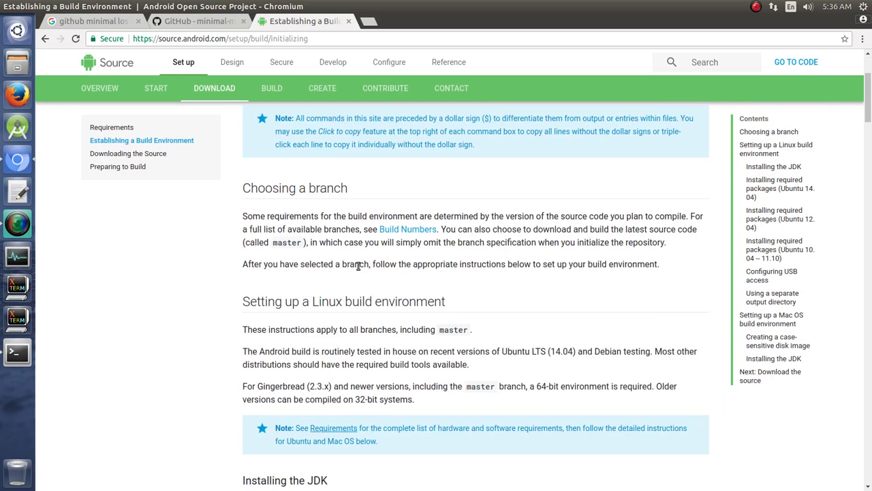
scroll("down", 3)
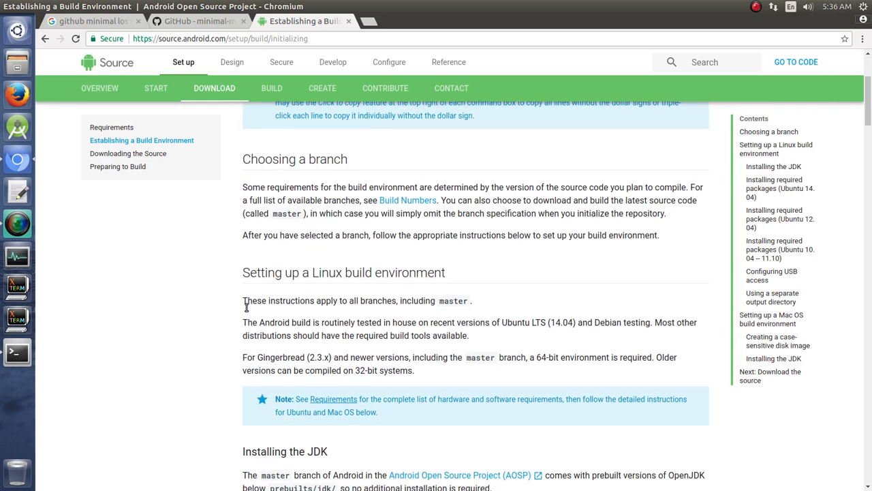
left_click_drag(243, 322, 468, 335)
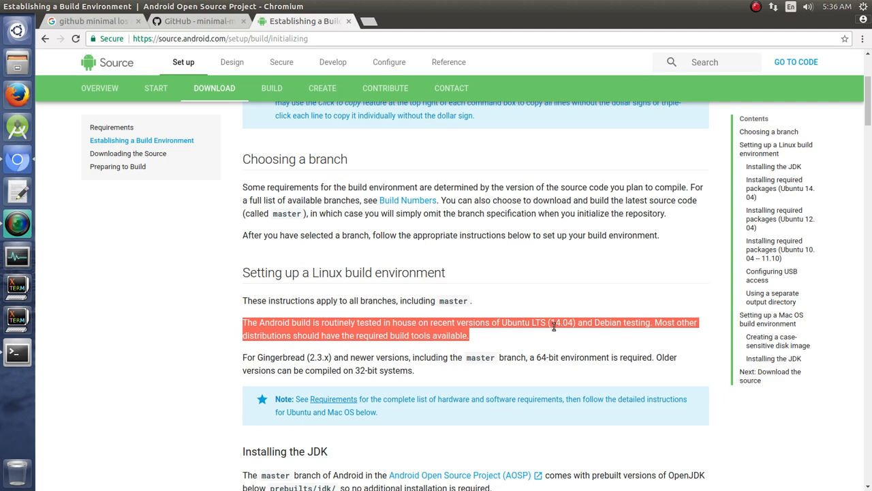
left_click(585, 344)
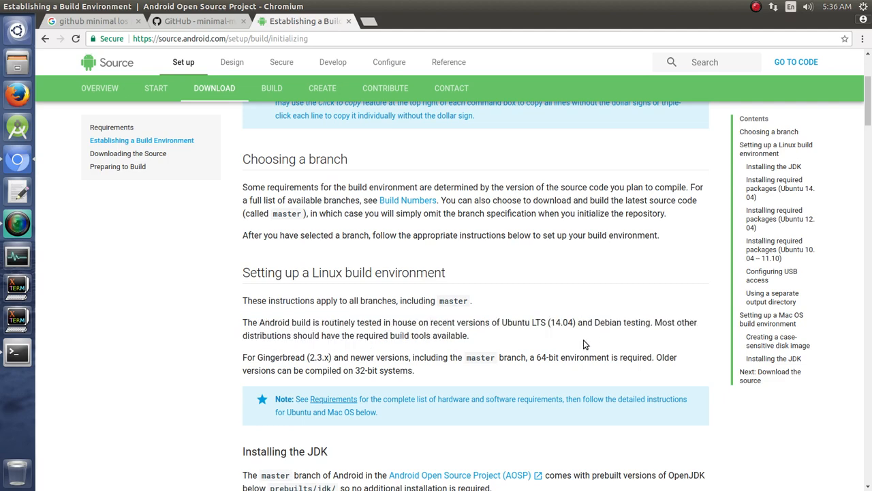
scroll("down", 3)
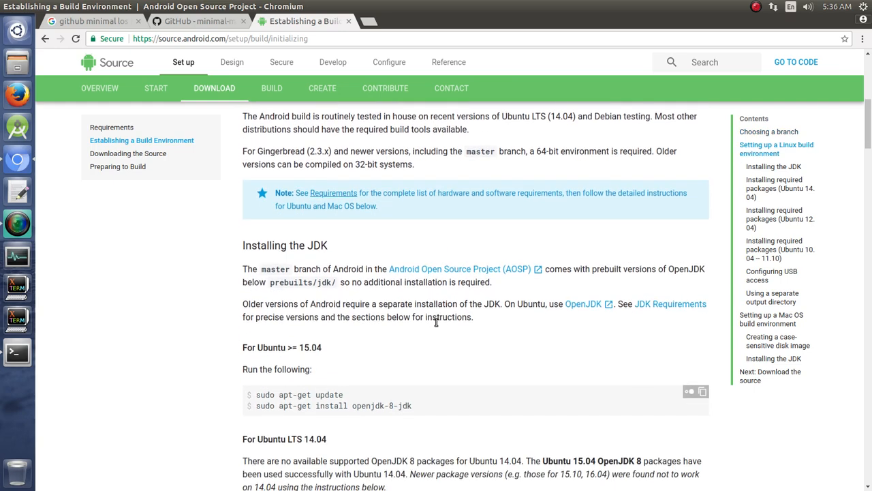
scroll("down", 3)
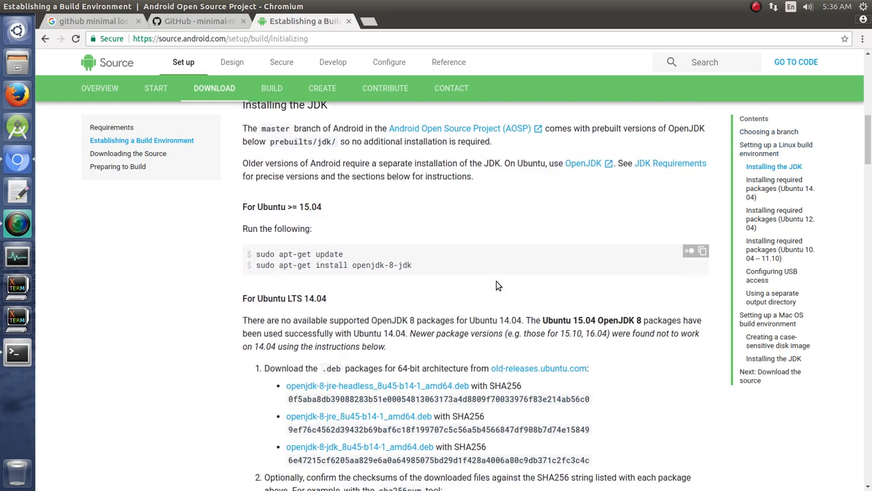
scroll("down", 3)
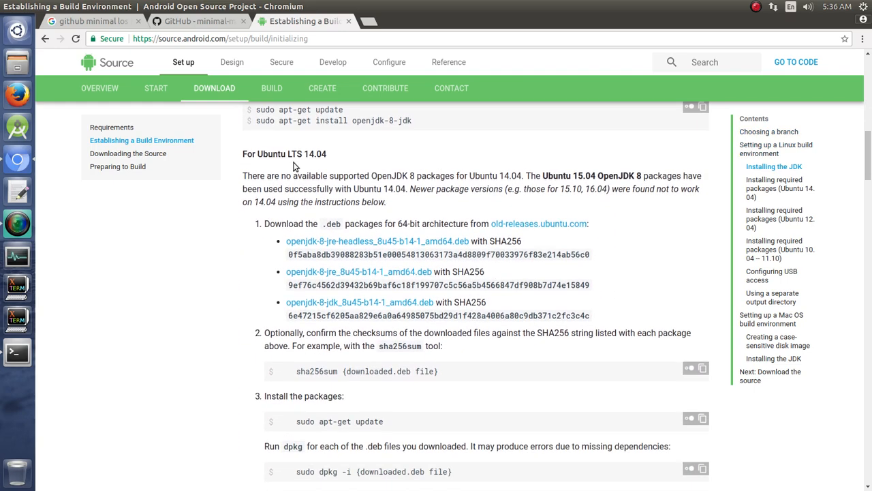
left_click_drag(255, 109, 326, 153)
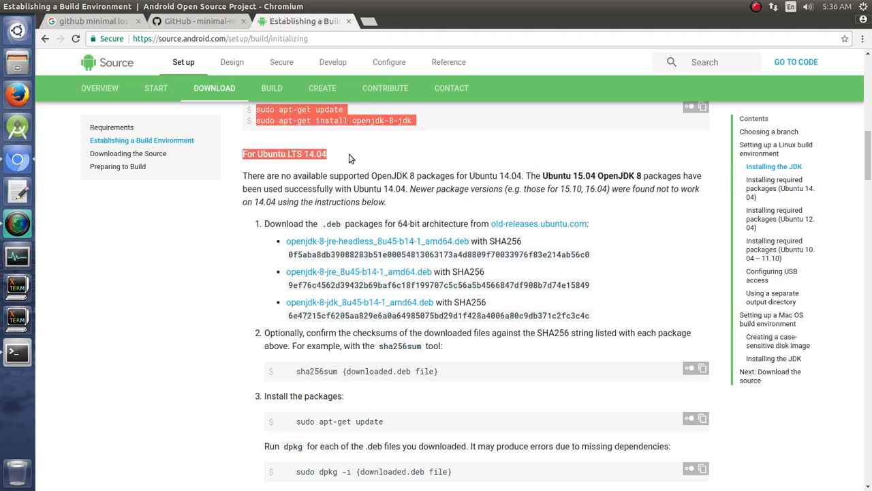
scroll("down", 3)
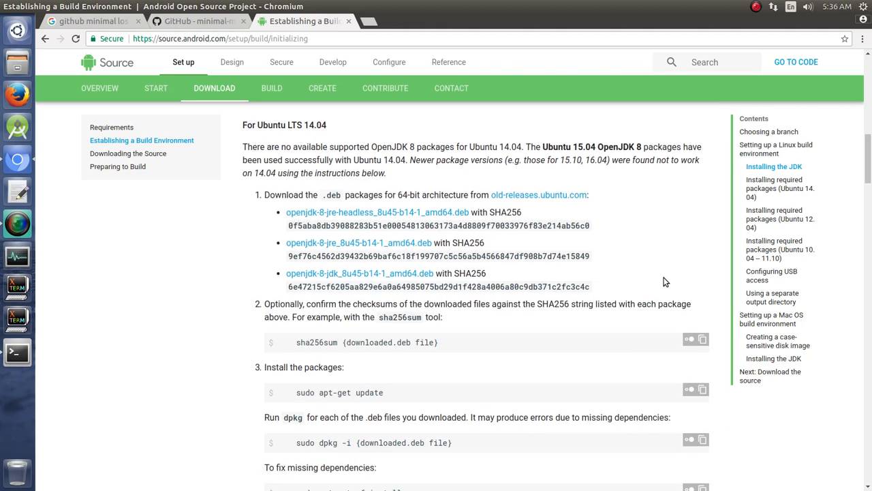
mouse_move(347, 308)
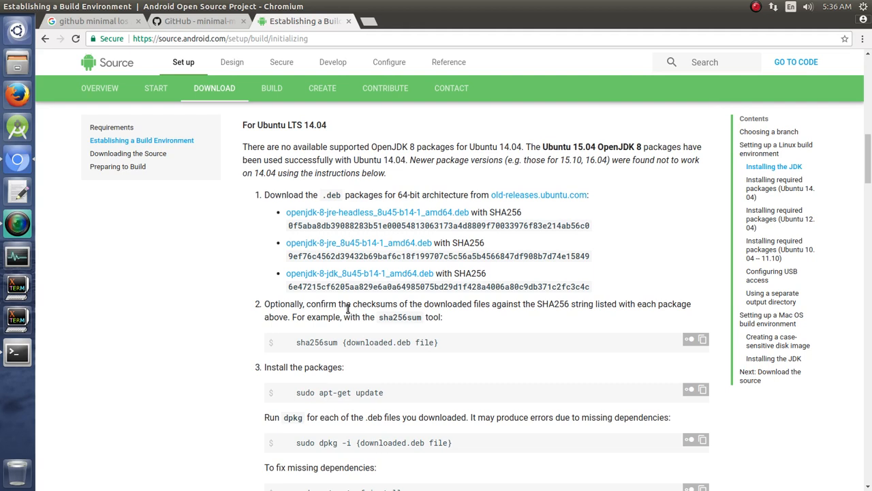
mouse_move(626, 162)
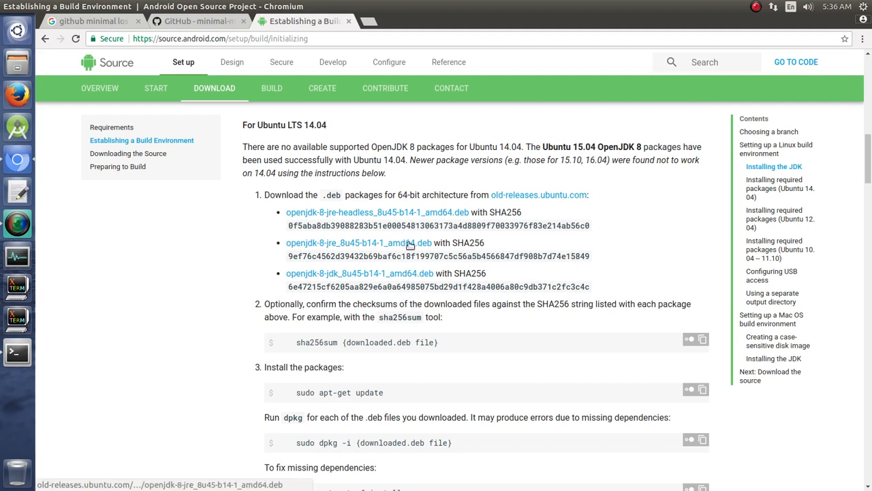
mouse_move(421, 276)
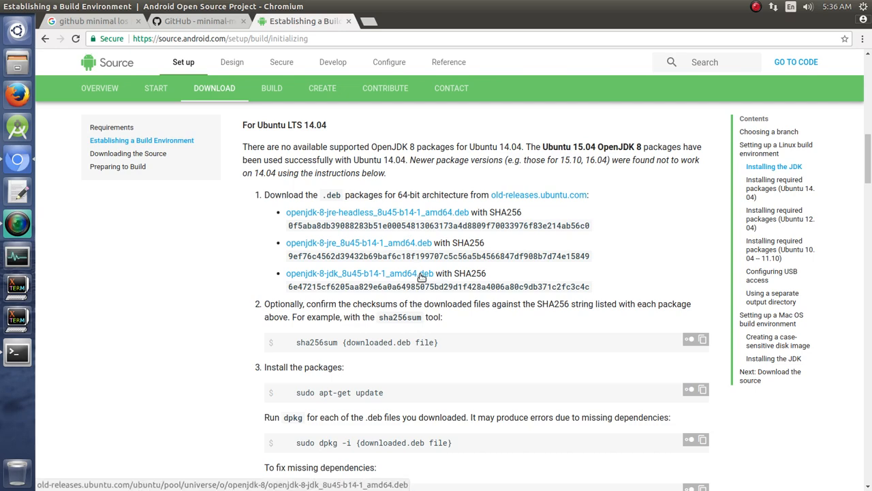
scroll("down", 3)
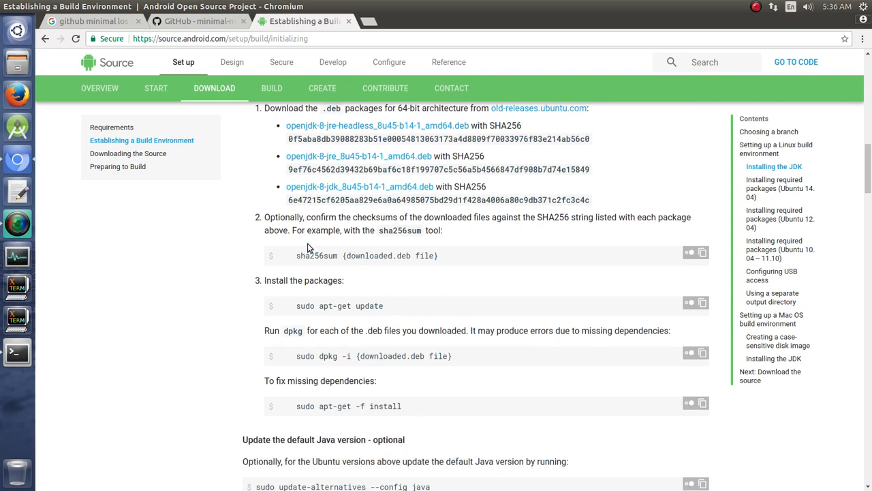
mouse_move(363, 406)
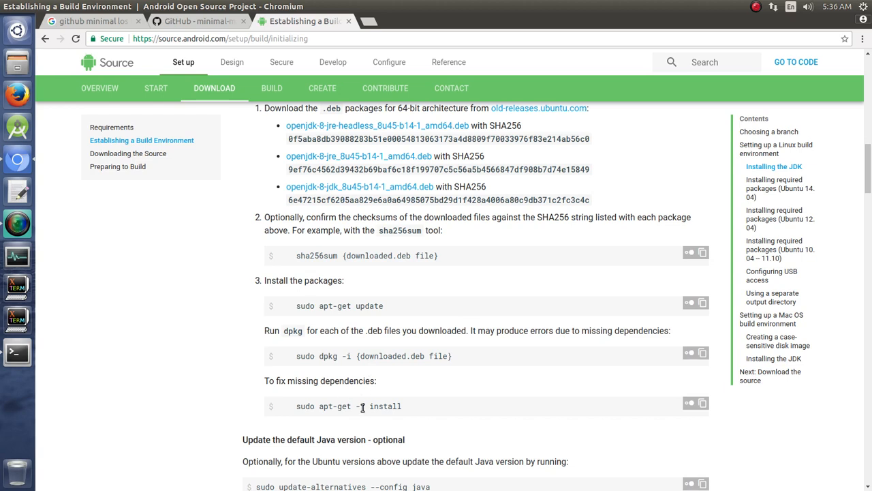
mouse_move(419, 368)
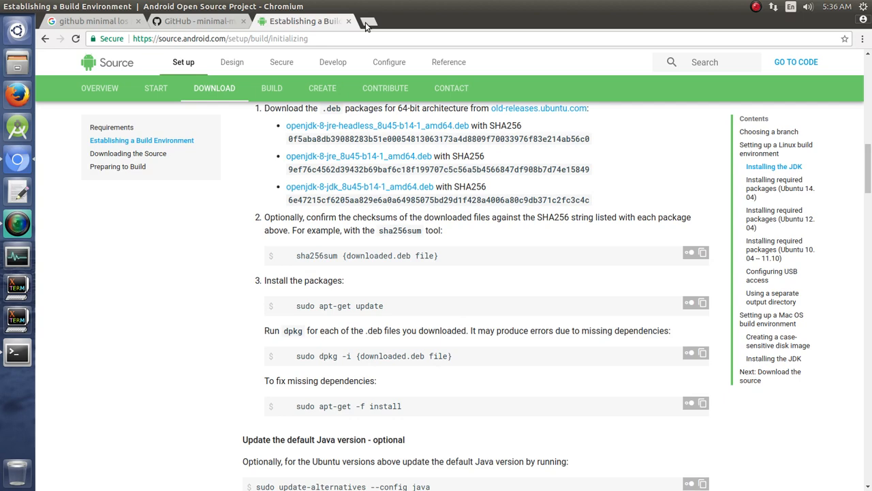
Search Google for 'openjdk 8 ppa ubuntu 14.04' in a new tab.
left_click(367, 21)
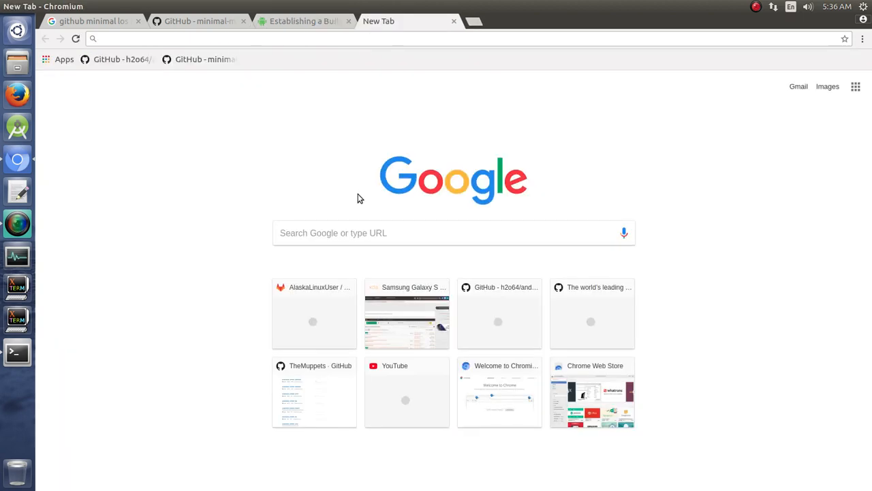
type("openjdk 8 ppa u")
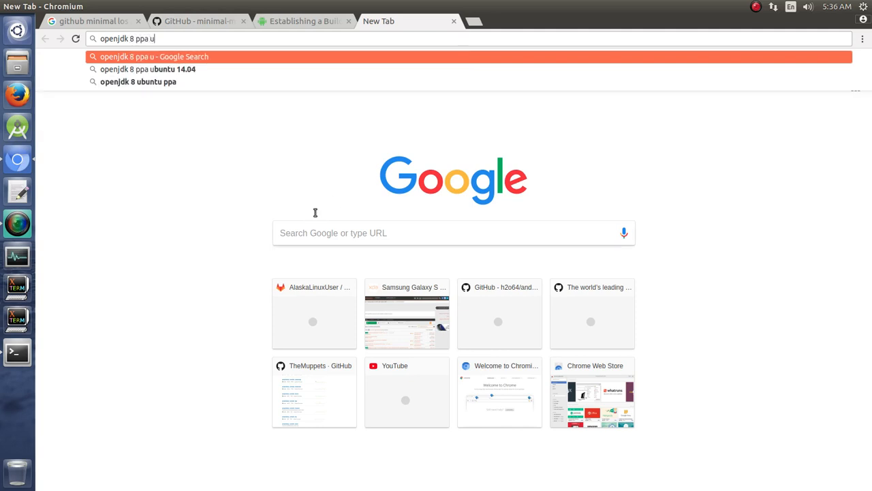
left_click(147, 69)
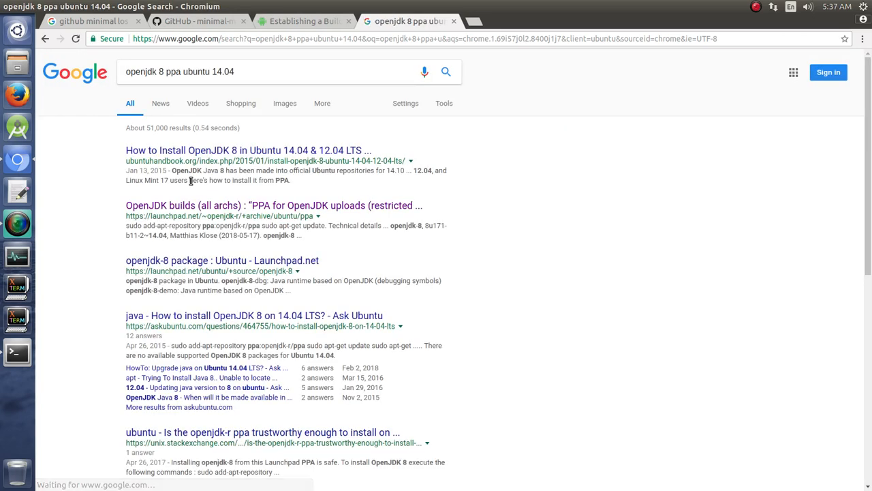
mouse_move(248, 213)
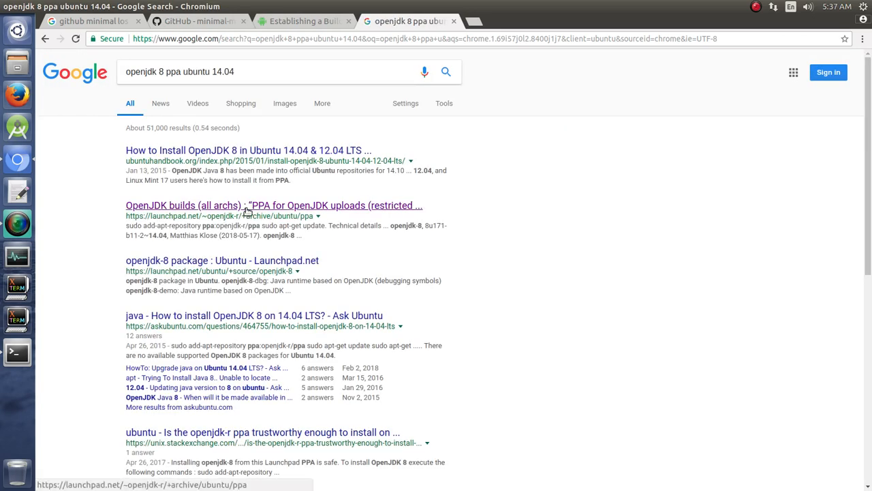
Review the Launchpad openjdk-r PPA packages and technical details, then go back to the AOSP guide.
left_click(274, 205)
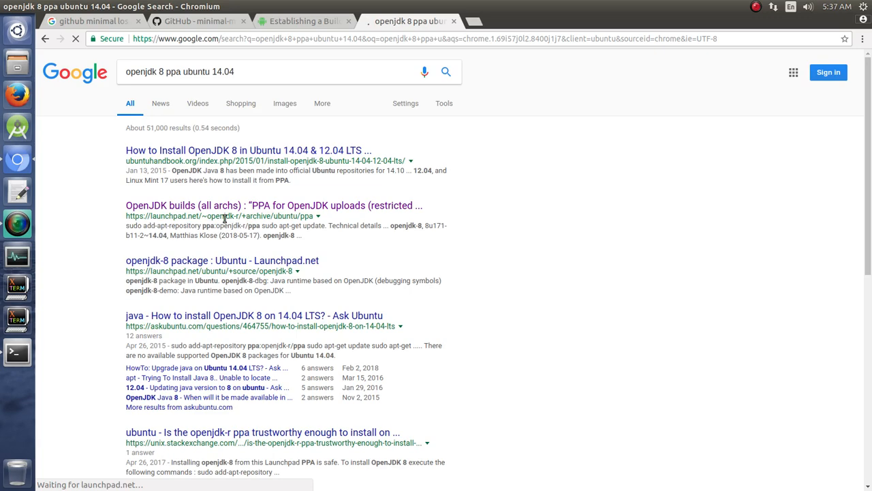
left_click(273, 205)
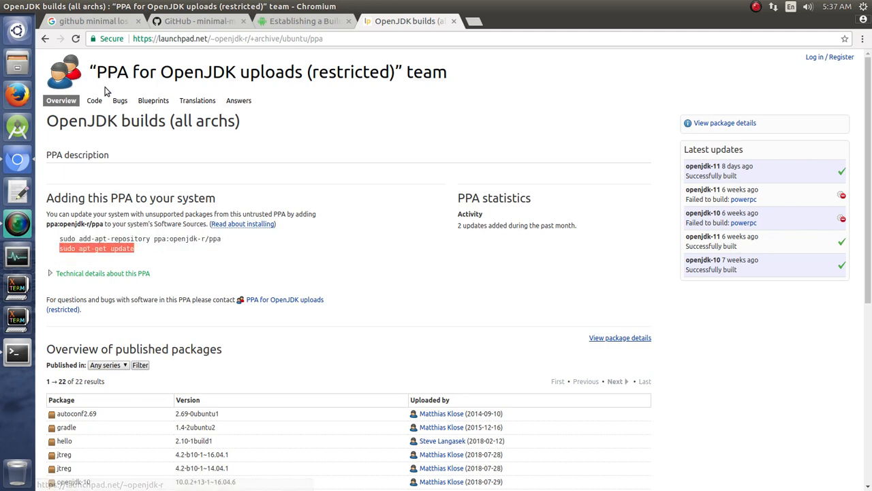
mouse_move(231, 311)
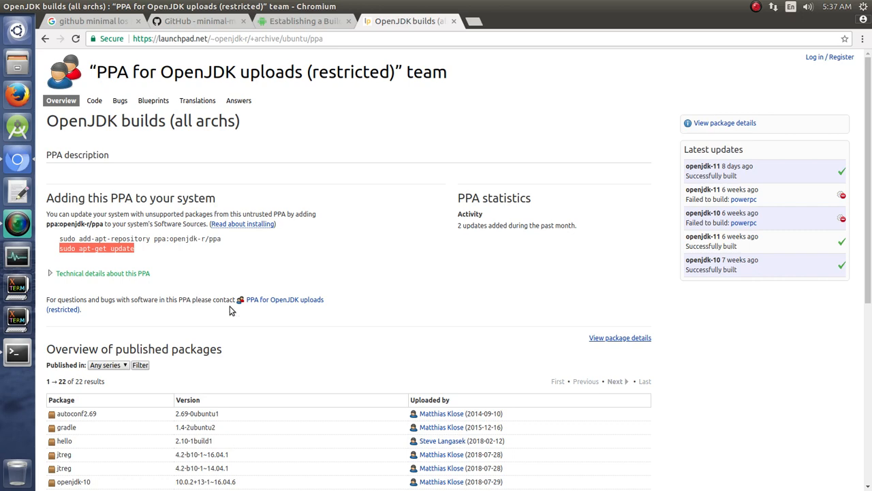
scroll("down", 3)
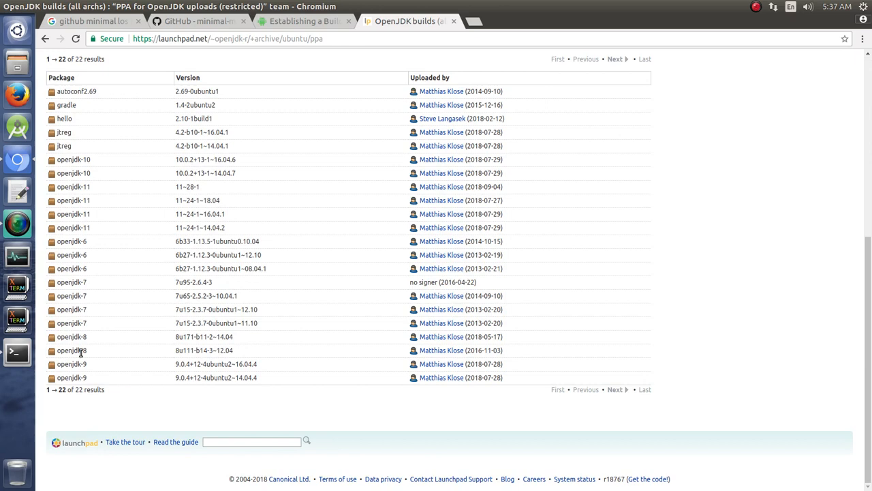
mouse_move(88, 186)
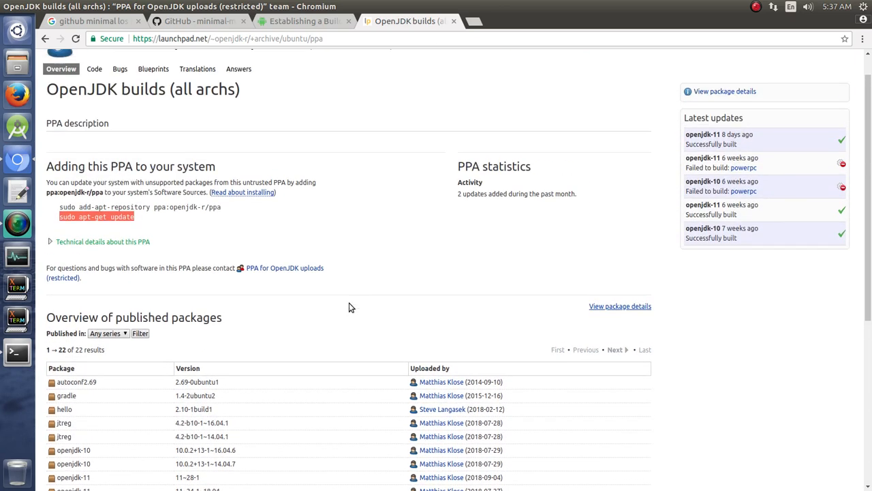
left_click(103, 241)
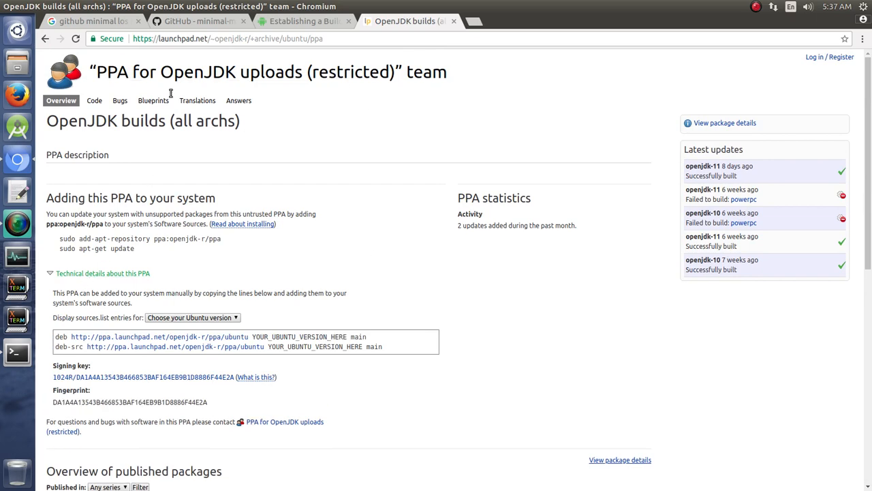
left_click(303, 21)
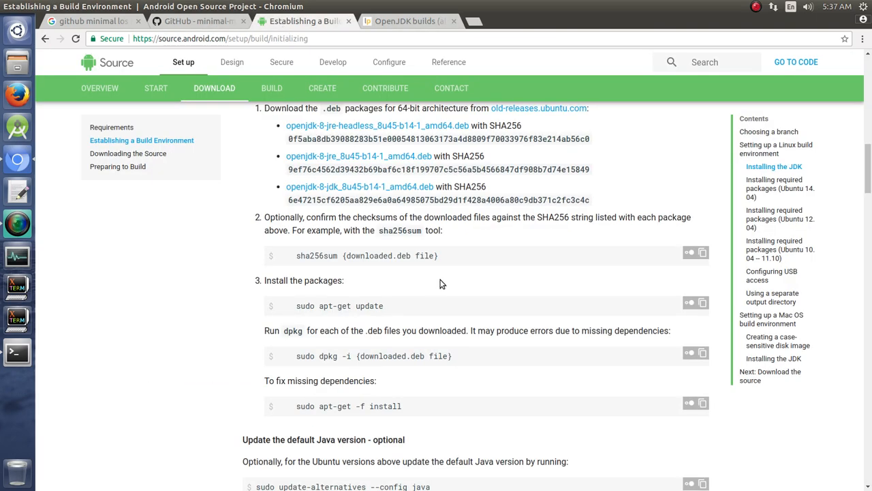
Select the 'sudo update-alternatives --config java' command under Update the default Java version.
scroll("up", 3)
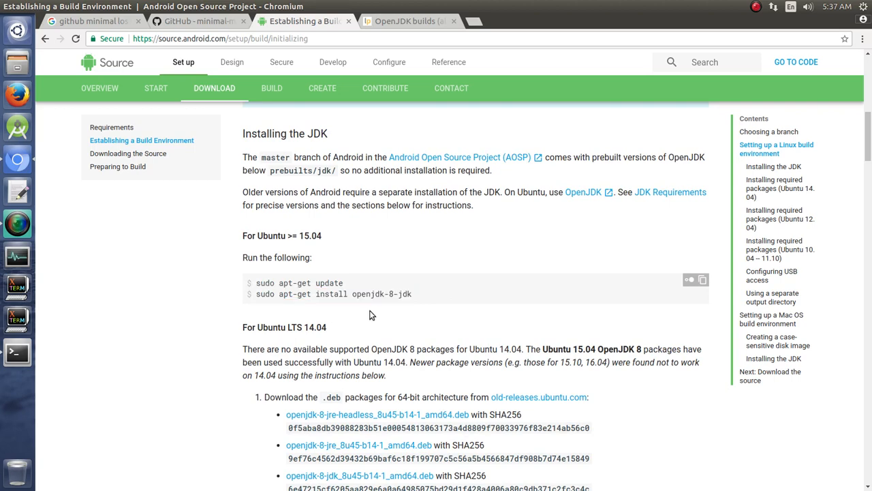
scroll("down", 3)
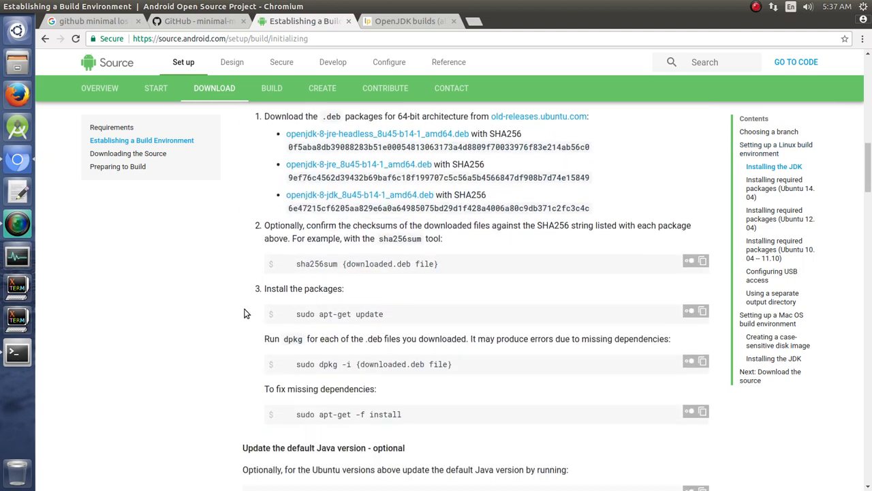
scroll("down", 3)
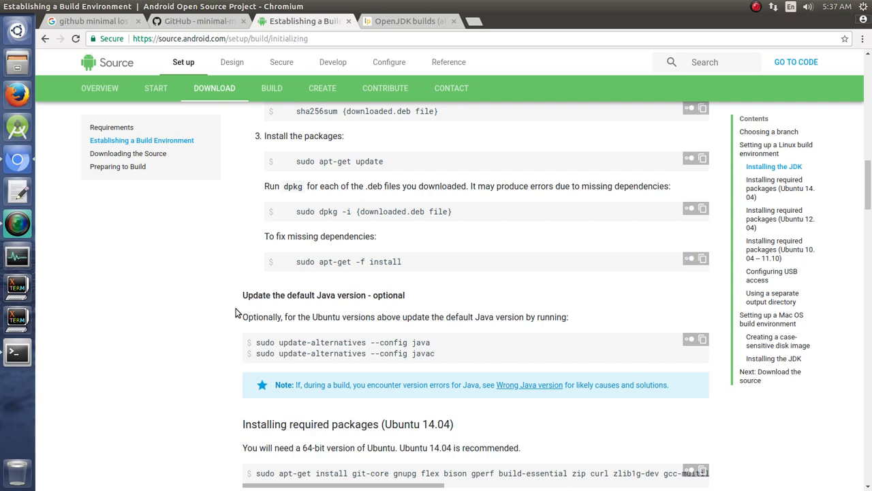
scroll("down", 3)
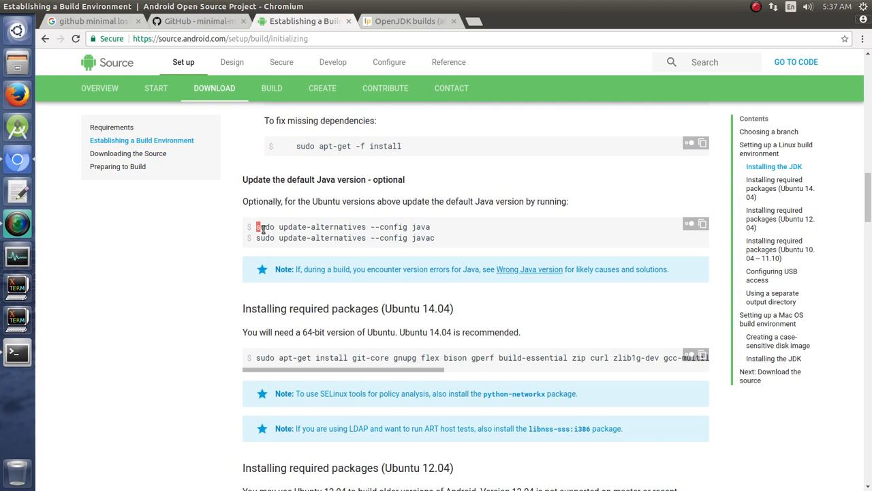
triple_click(340, 226)
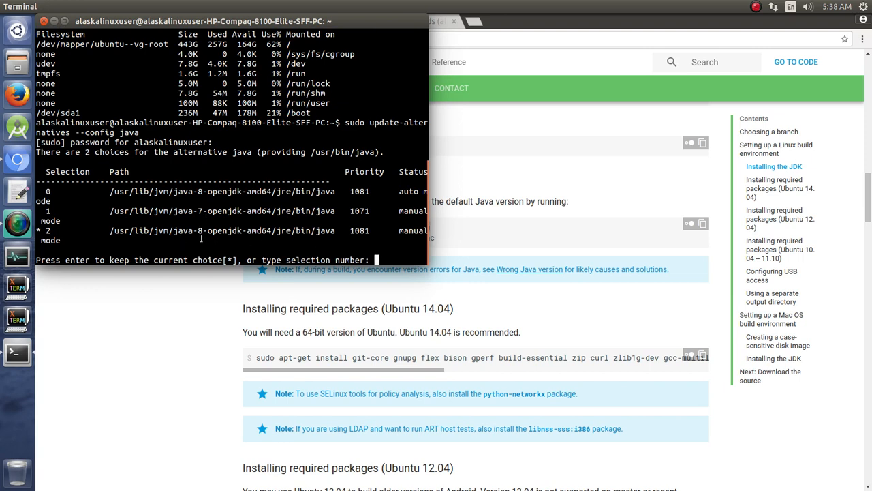
Choose alternative 2, java-8-openjdk, as the default Java.
type("2")
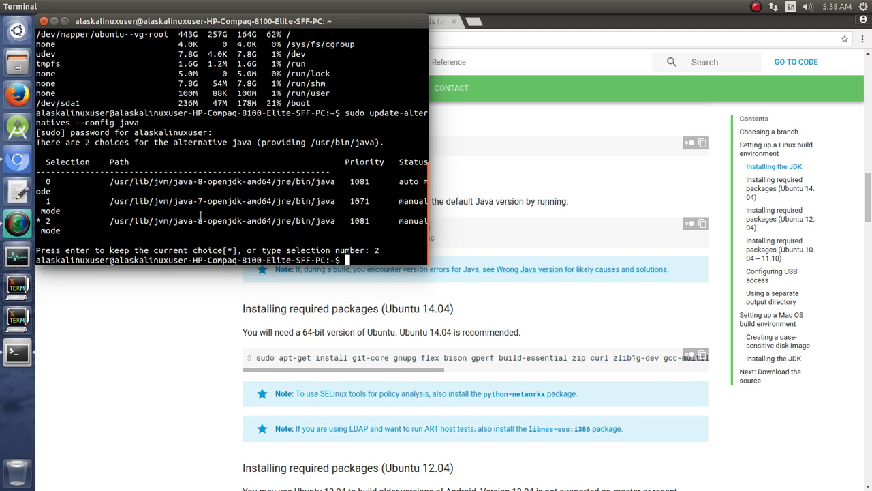
double_click(204, 220)
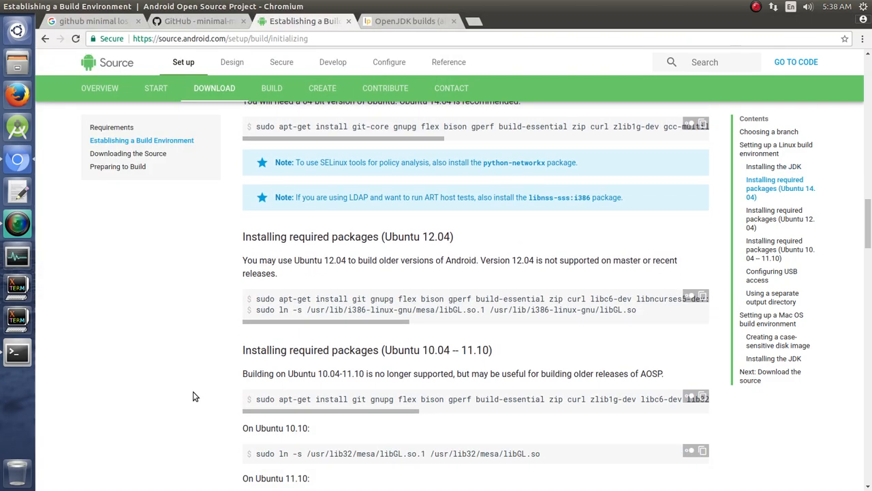
Open the Downloading the Source guide after glancing at the GitHub TWRP manifest tab.
scroll("down", 3)
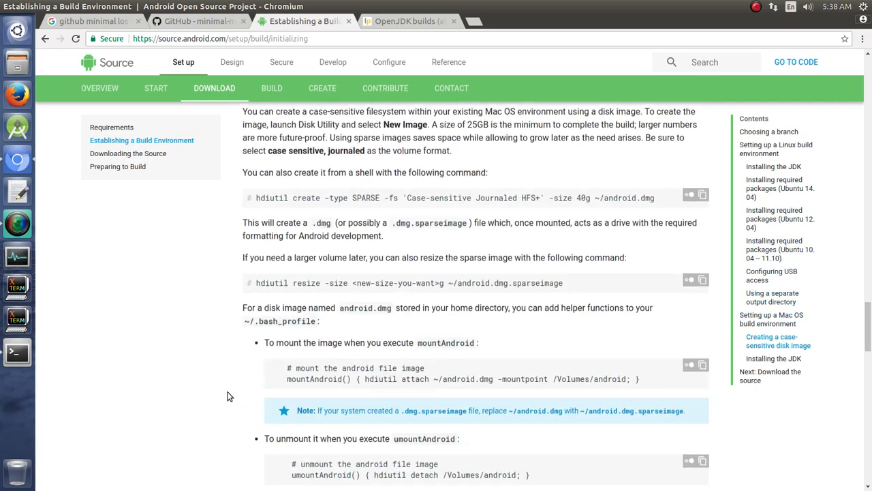
scroll("down", 3)
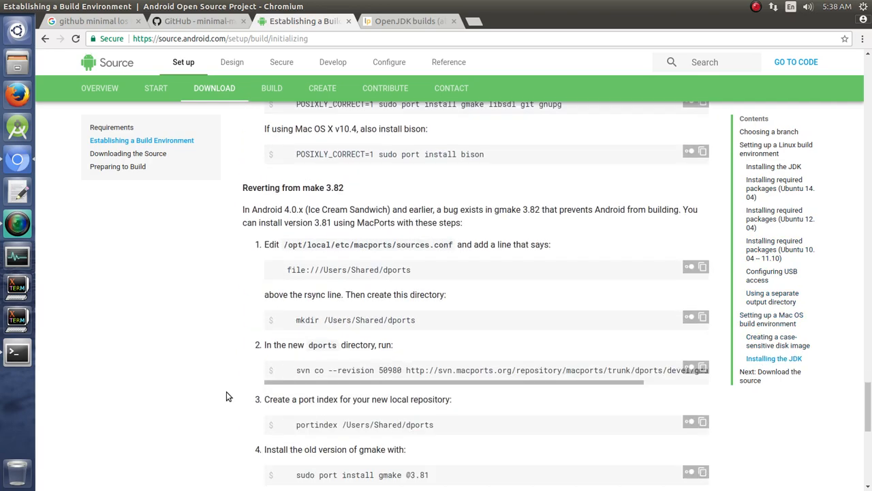
scroll("down", 3)
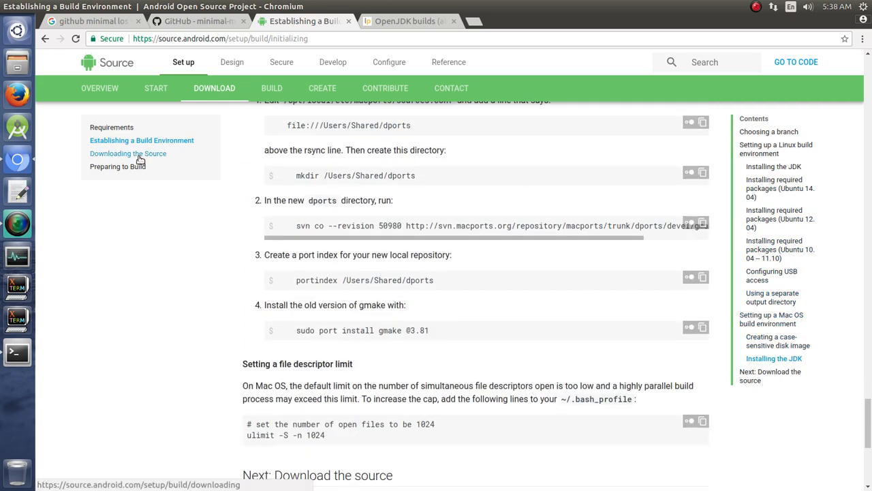
left_click(128, 153)
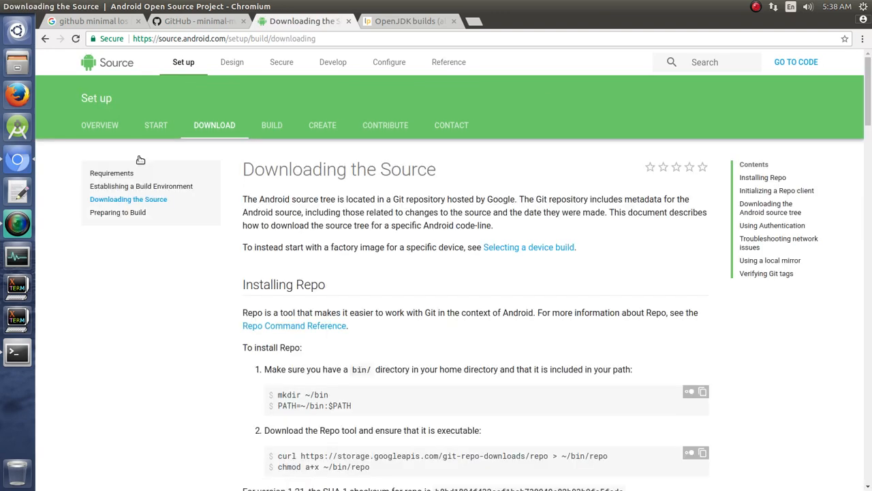
mouse_move(340, 339)
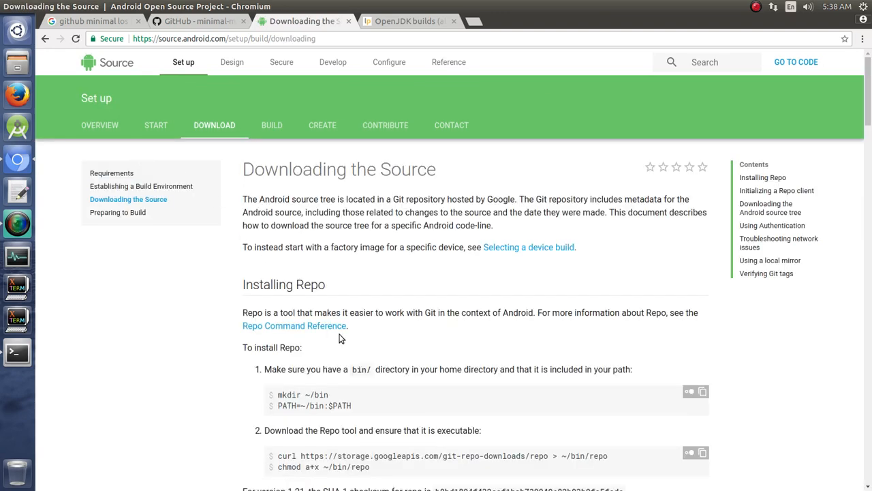
mouse_move(255, 76)
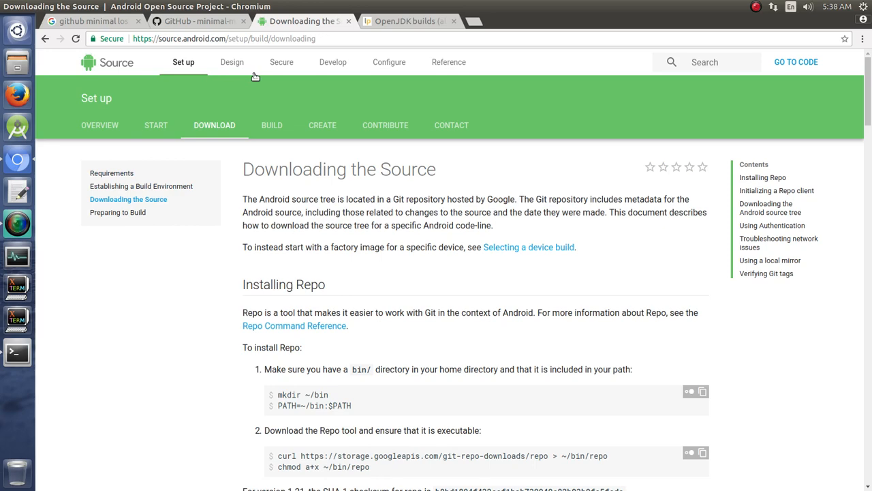
left_click(197, 21)
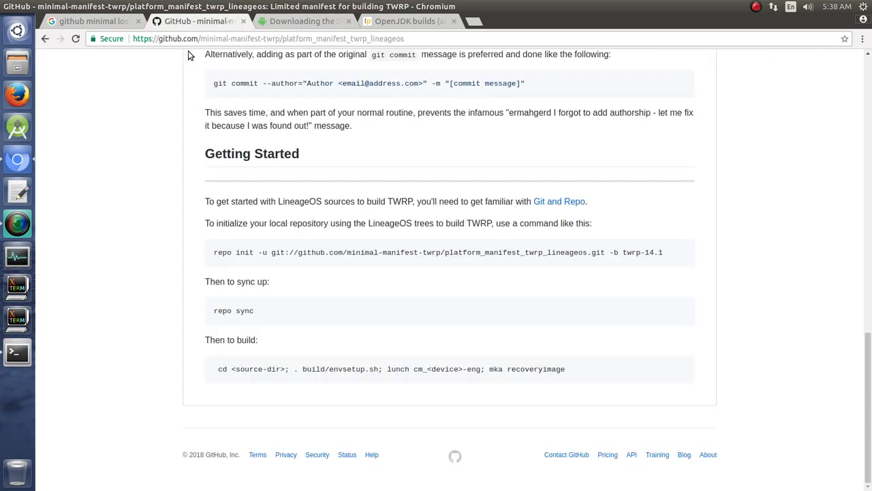
mouse_move(303, 21)
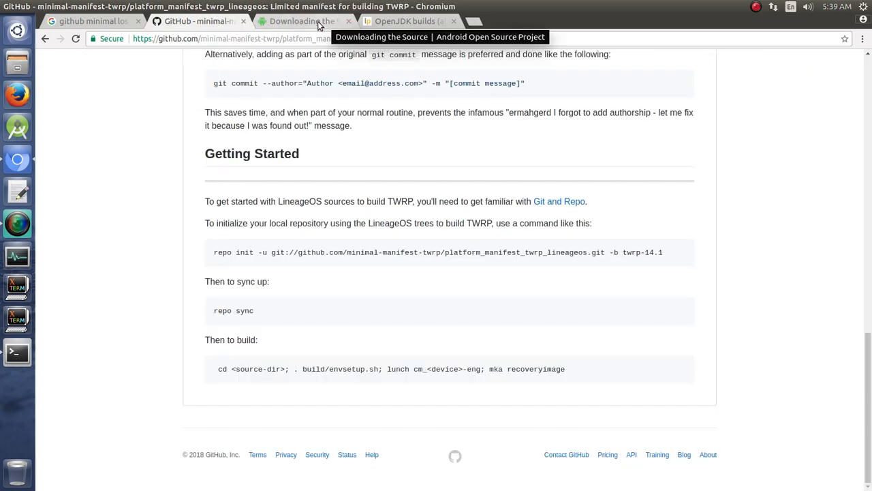
left_click(304, 21)
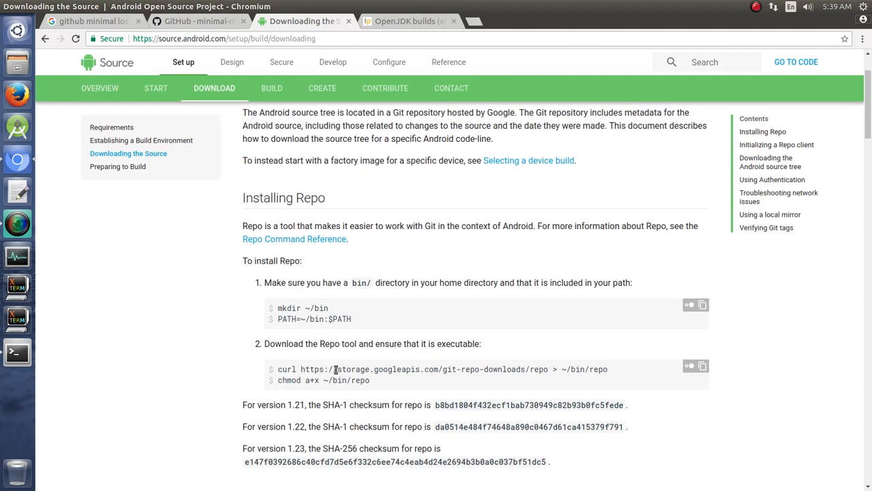
Select 'mkdir ~/bin' in the Installing Repo code block and bring up the terminal.
left_click_drag(278, 307, 355, 379)
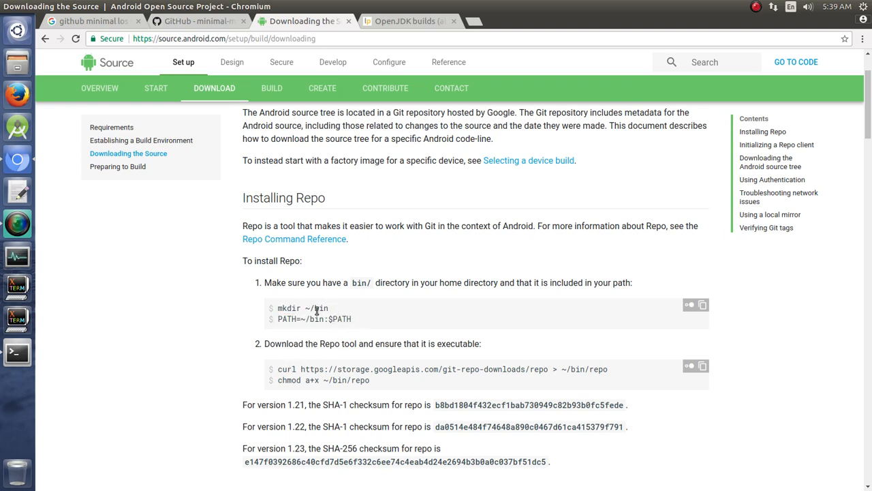
double_click(289, 308)
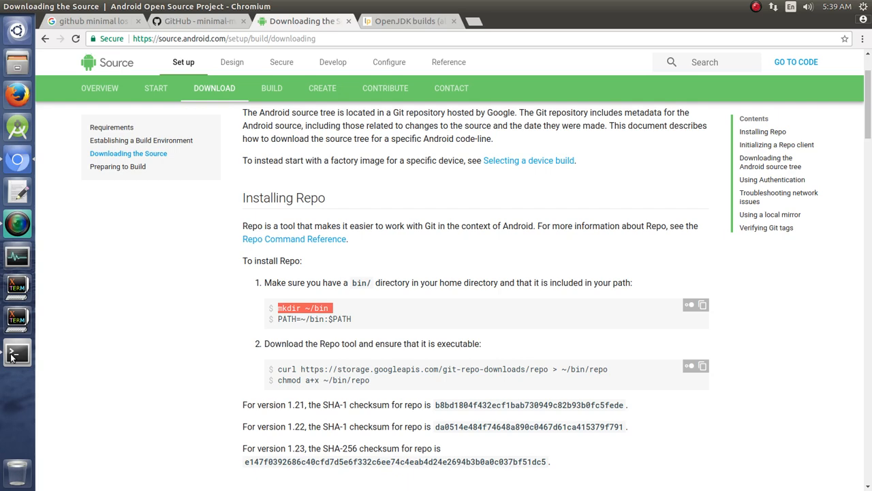
left_click(17, 352)
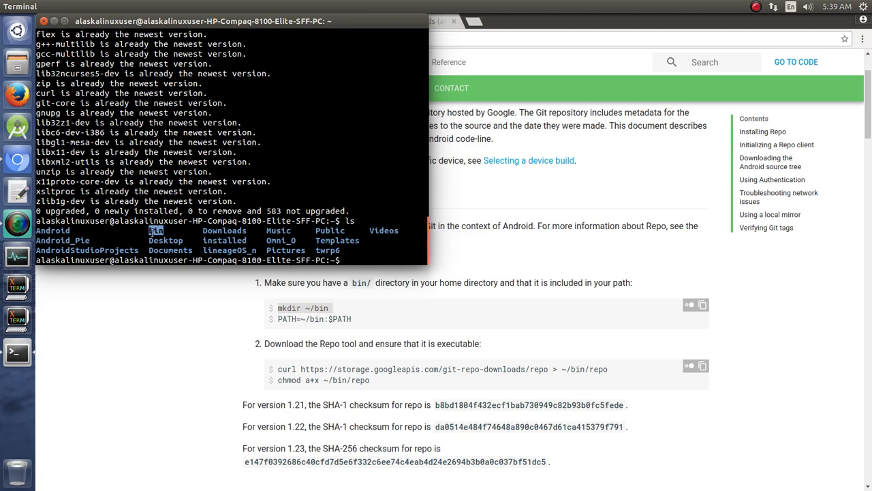
Run ls to confirm a bin folder already exists in the home directory.
type("ls")
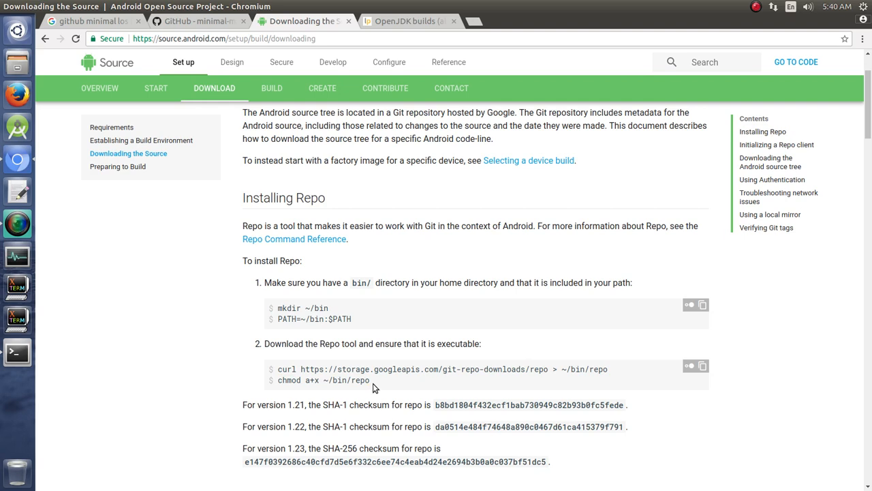
mouse_move(218, 378)
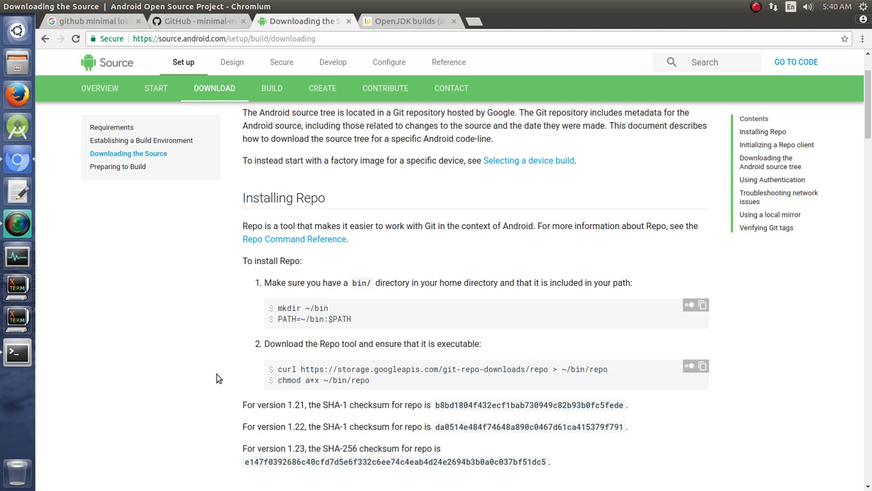
mouse_move(478, 487)
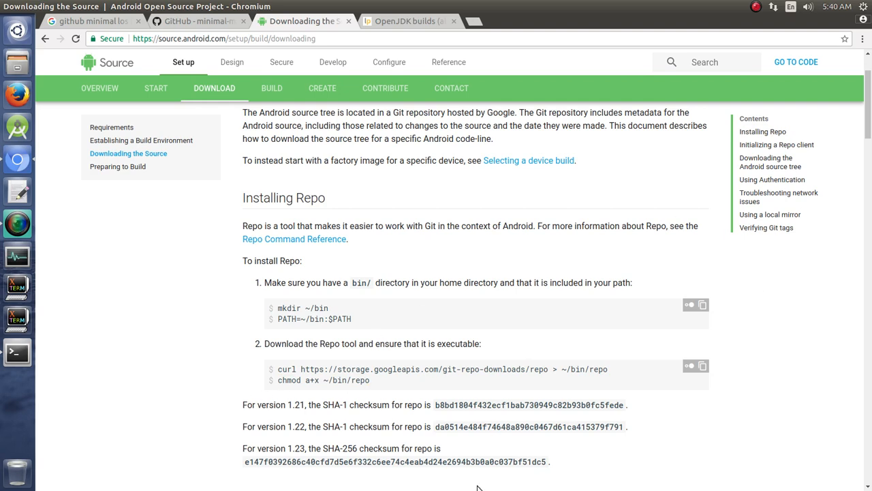
mouse_move(412, 381)
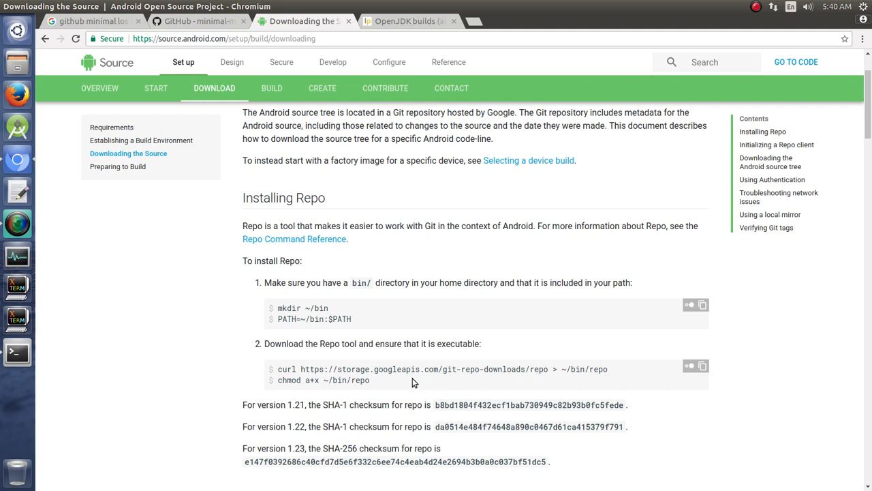
mouse_move(332, 65)
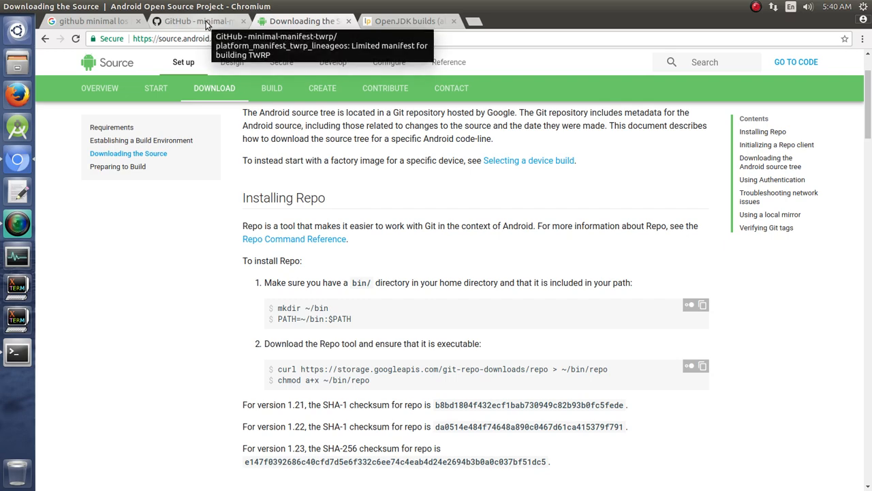
Review the TWRP minimal-manifest Getting Started repo commands on GitHub, then return to Terminal.
left_click(197, 21)
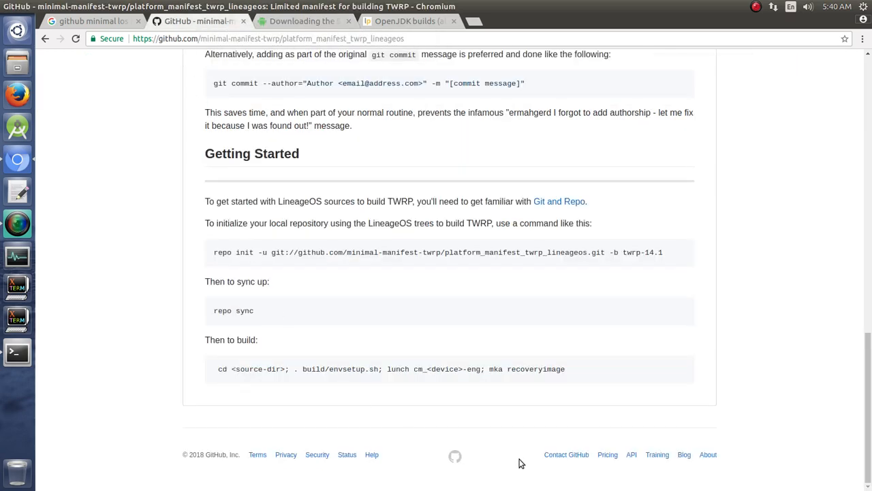
left_click(17, 352)
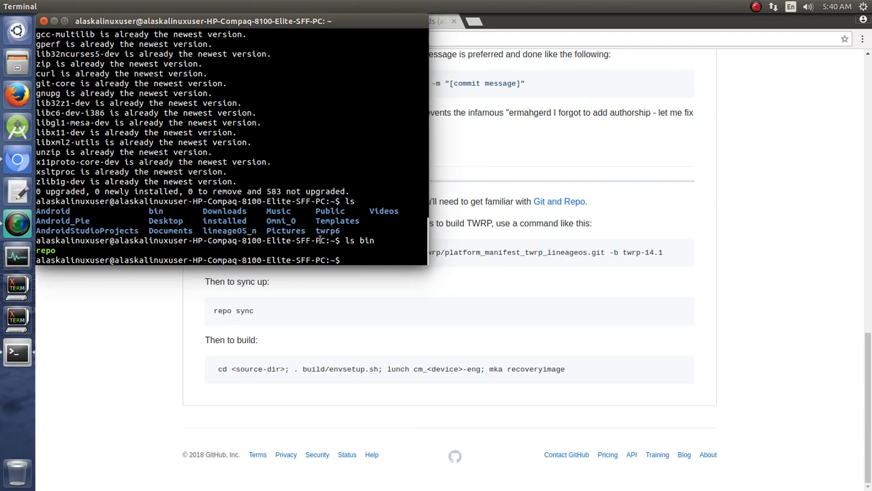
Search shell history for twrp and put the twrp-14.1 LineageOS repo init command at the prompt.
type("history |g")
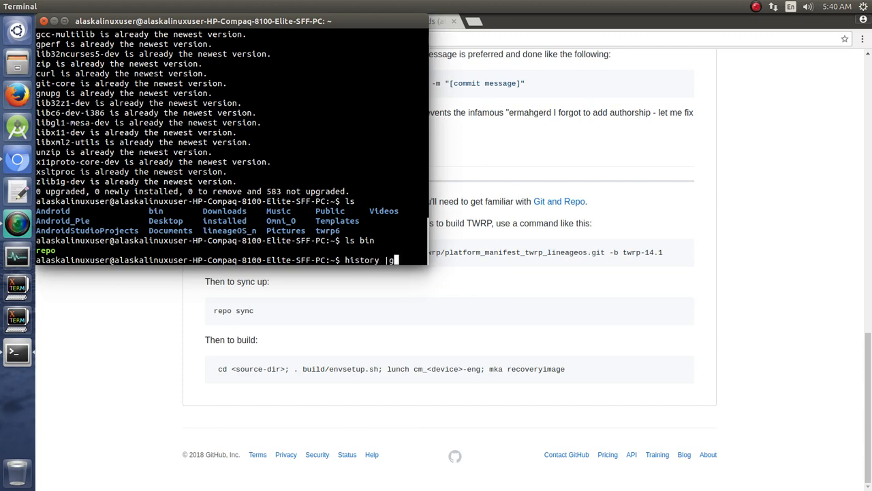
type("rep")
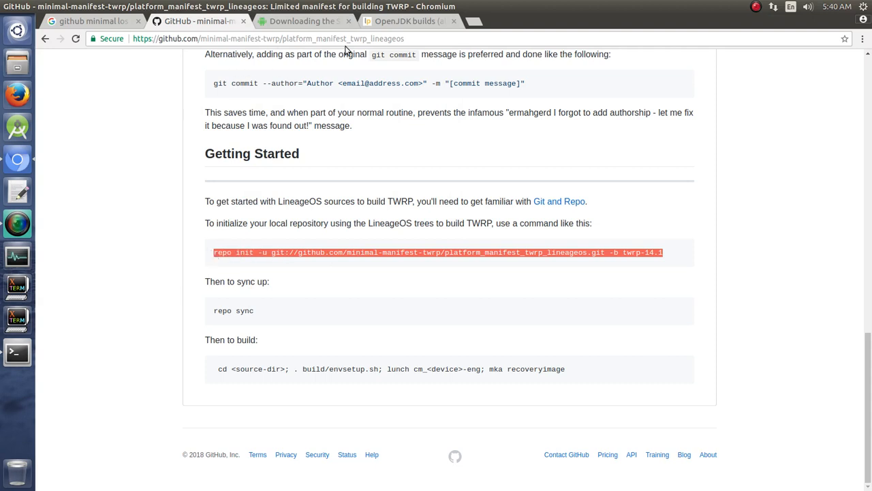
left_click(17, 352)
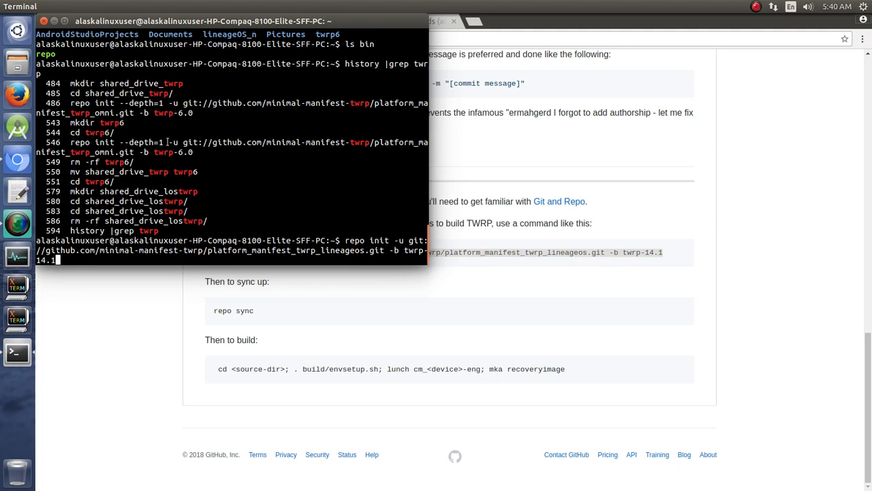
mouse_move(216, 158)
type(" --")
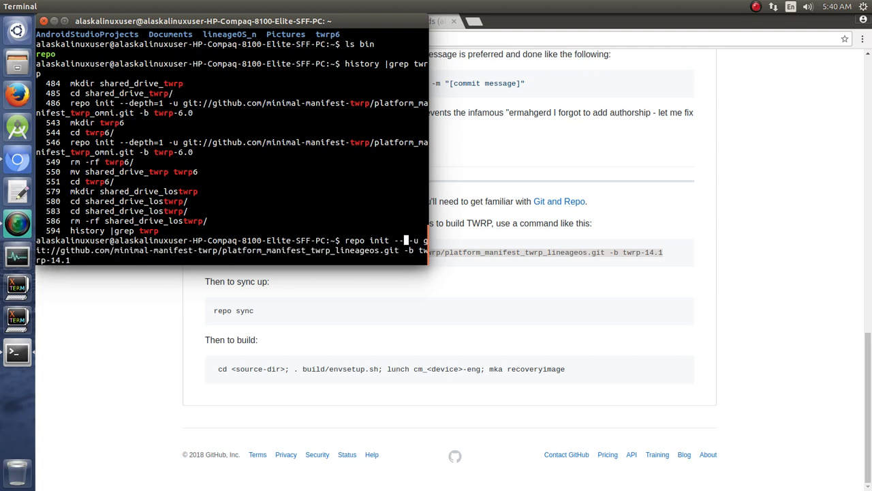
Add --depth=1 to the twrp-14.1 repo init command and run it until repo is initialized.
type("de")
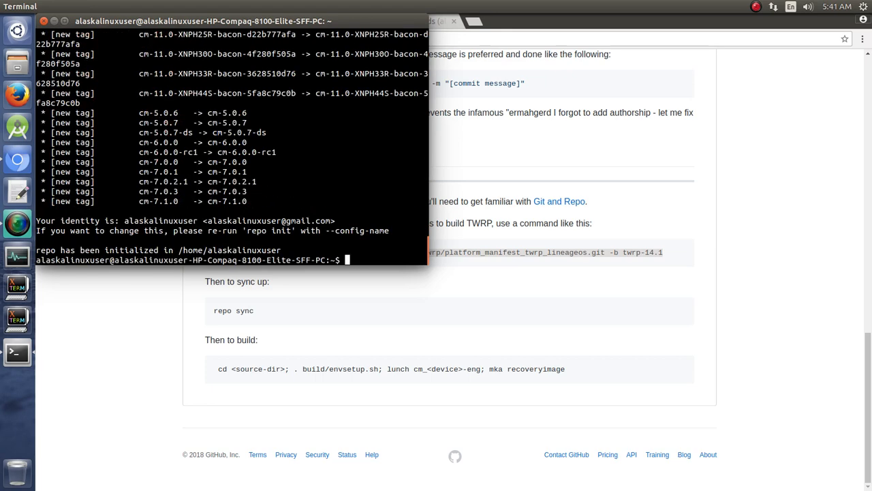
Run repo sync until all 79 projects are checked out, then enter df -h.
type("repo sync")
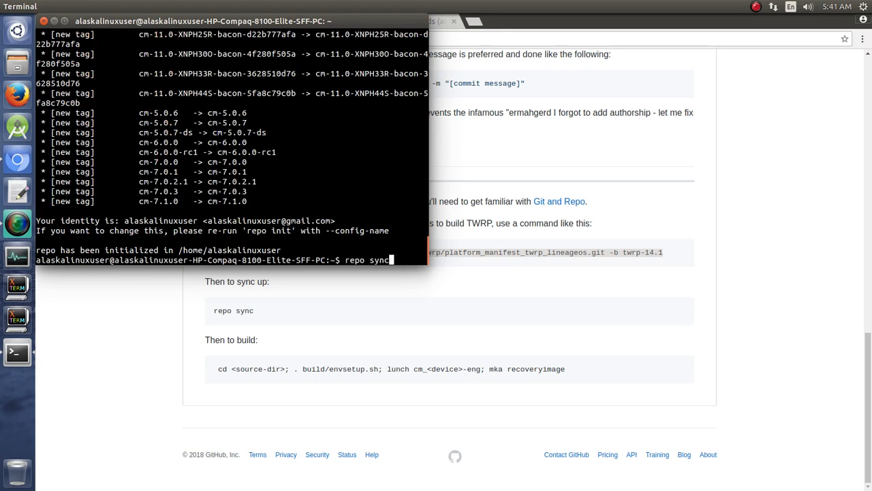
key("Return")
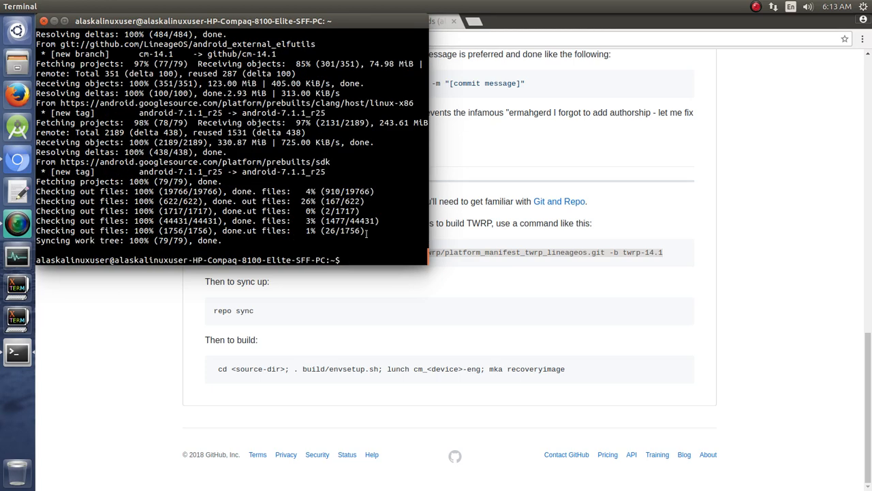
type("df -h")
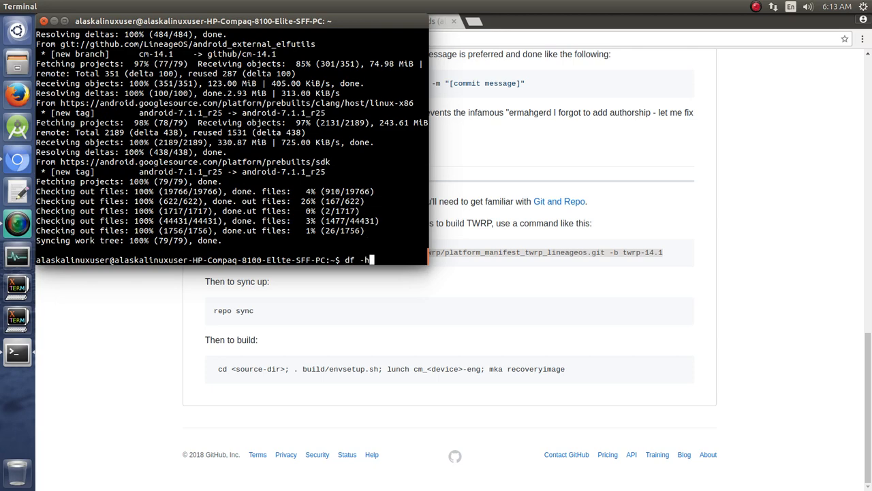